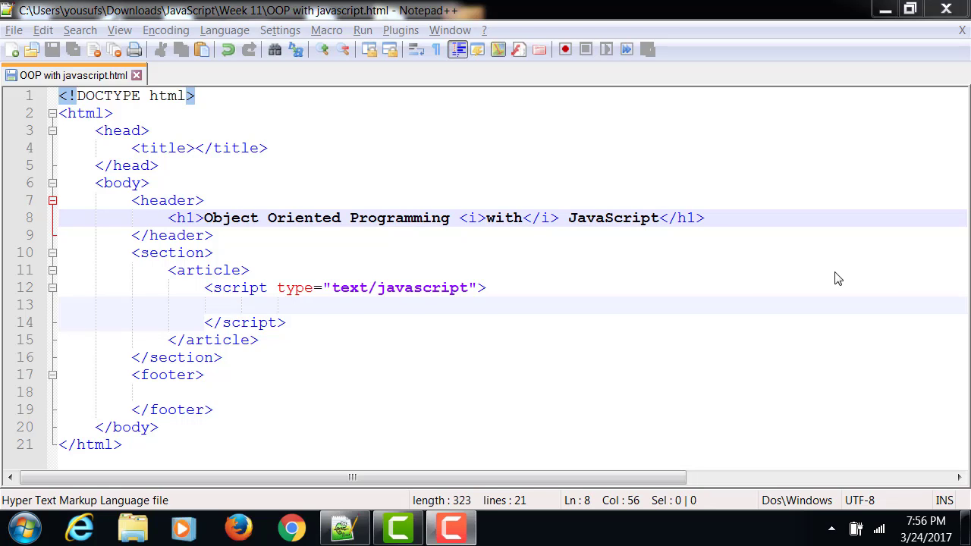
# Declare function PersonalDataClass() with empty parentheses and an opening brace inside the script block
pyautogui.click(300, 303)
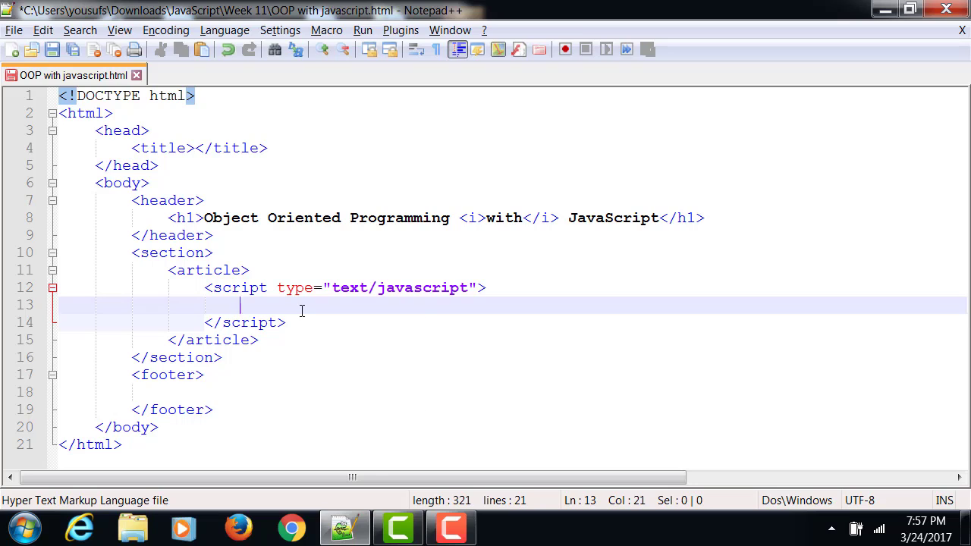
pyautogui.write('function')
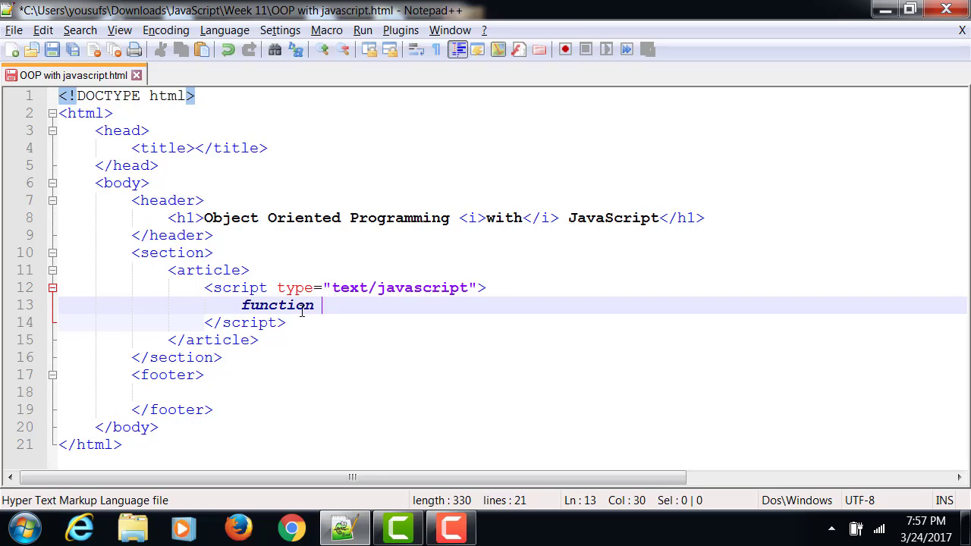
pyautogui.write('PersonalDat')
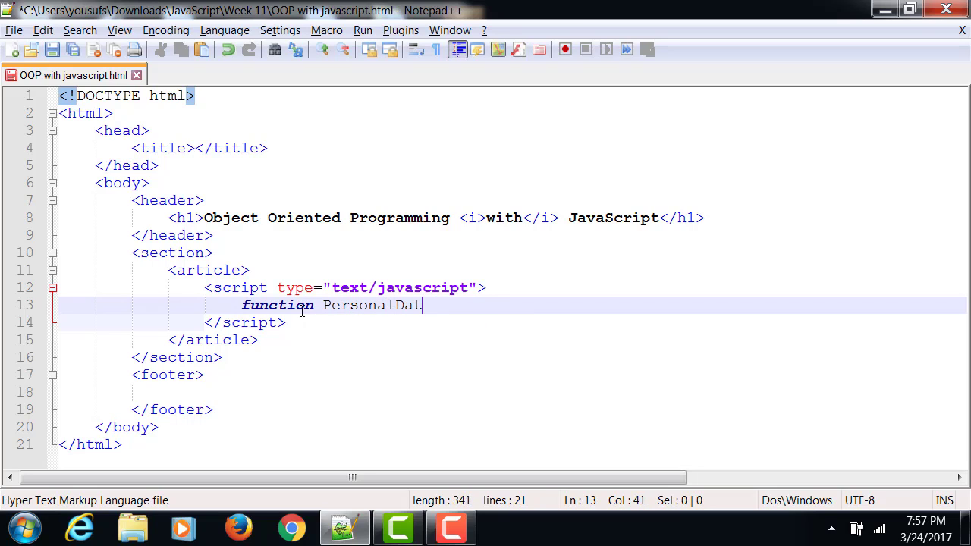
pyautogui.write('aClass')
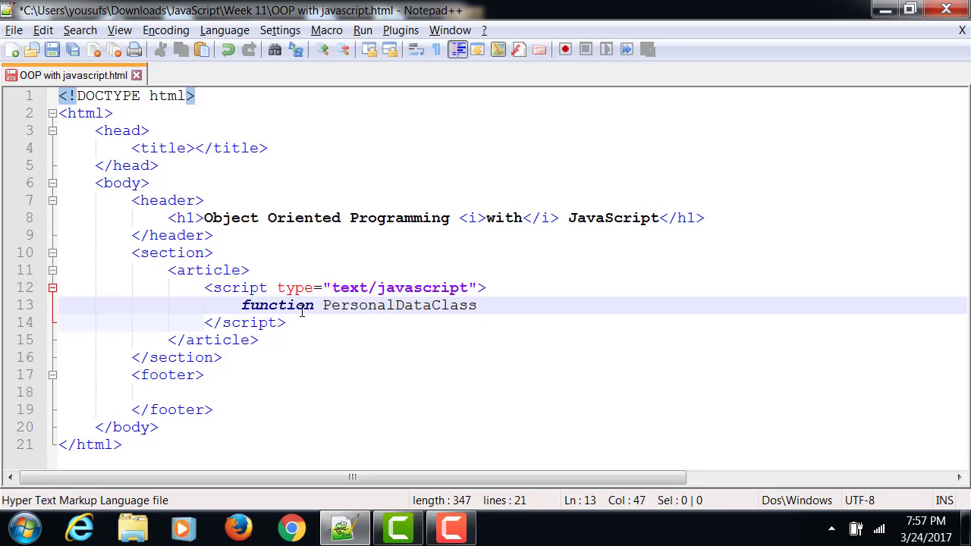
pyautogui.write('()')
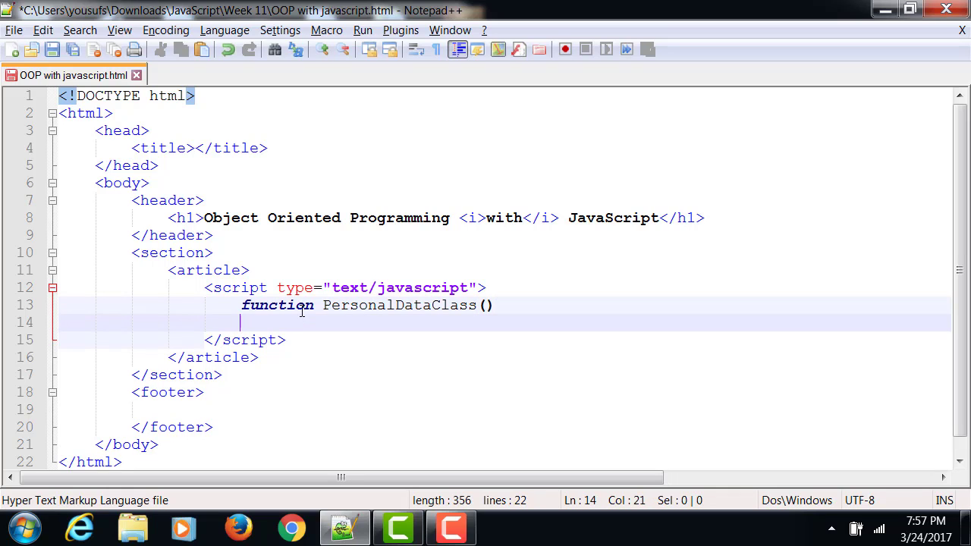
pyautogui.write('{')
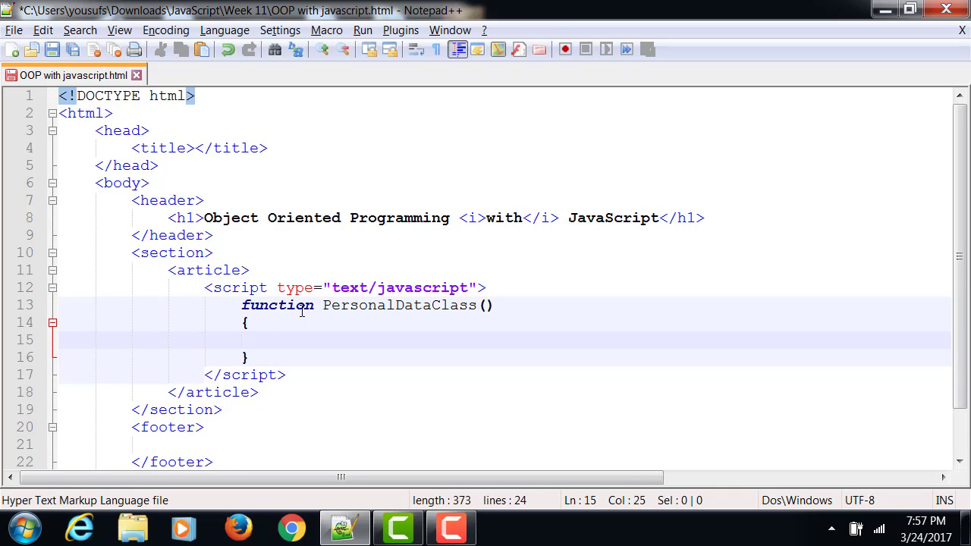
# List name, address, work and home as the PersonalDataClass parameters
pyautogui.click(276, 340)
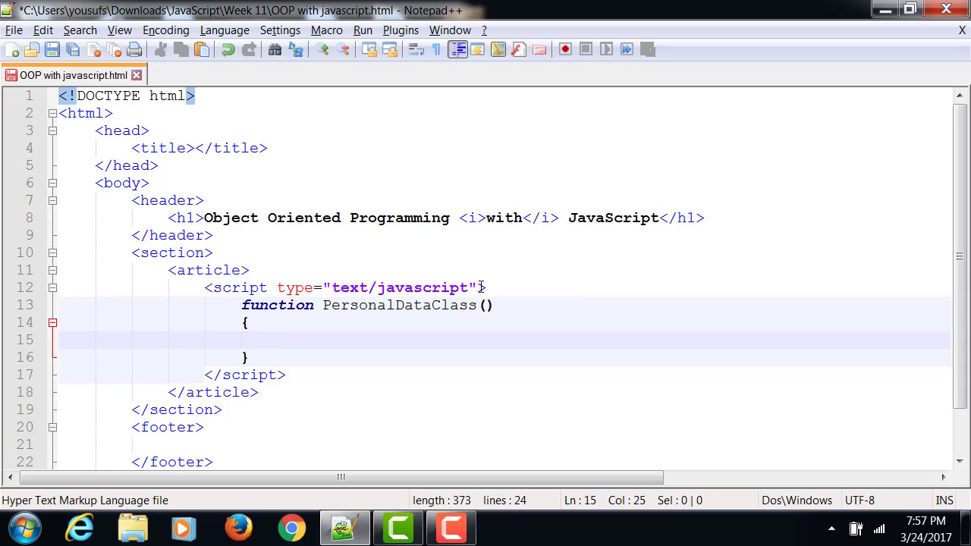
pyautogui.write('name,')
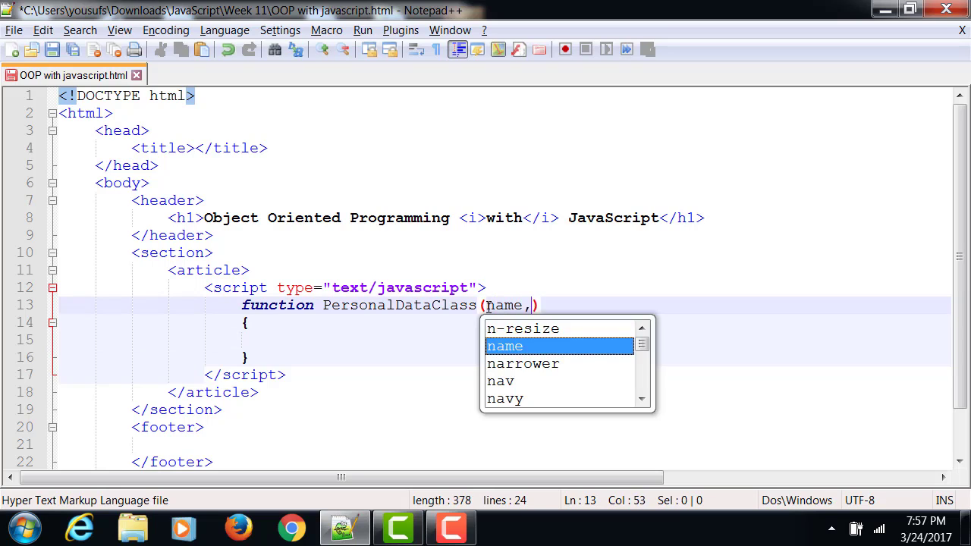
pyautogui.write('" "')
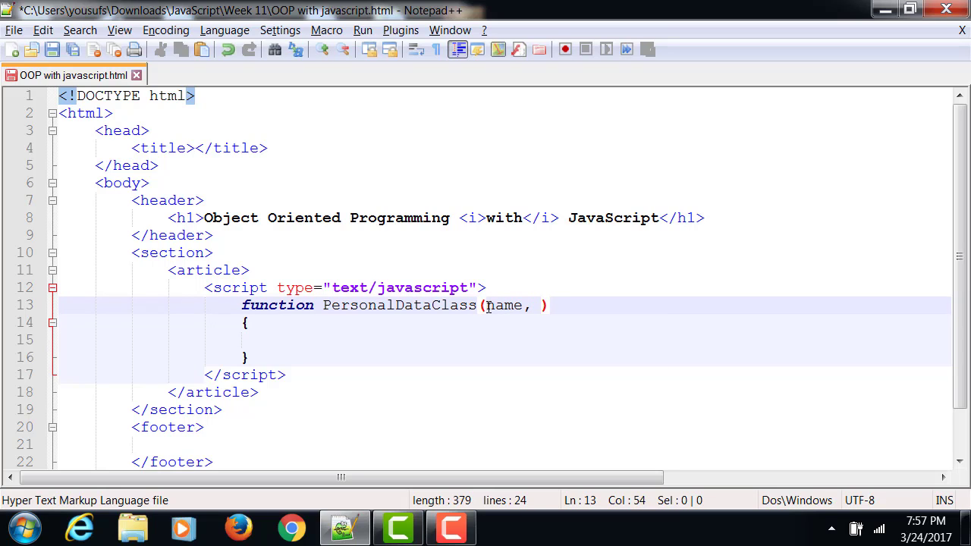
pyautogui.write('address, work,')
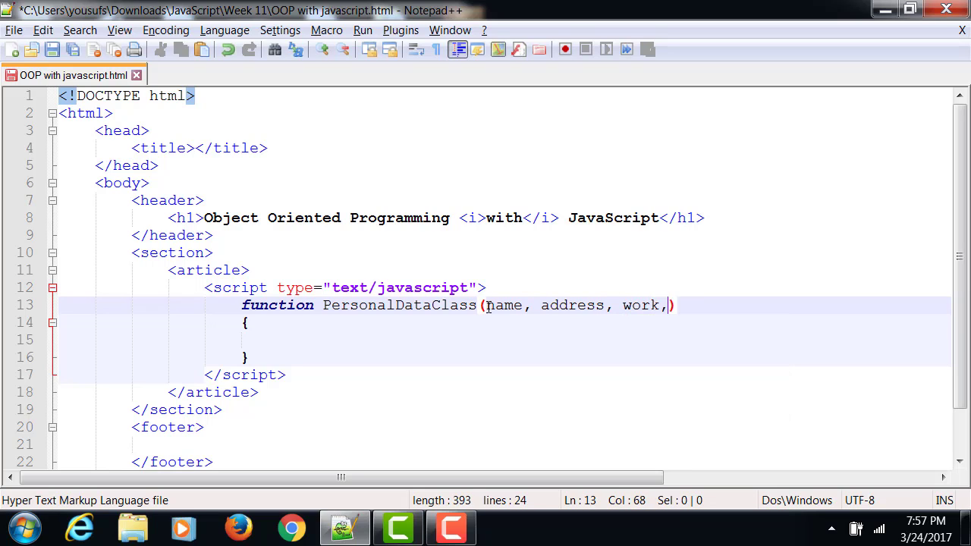
pyautogui.write('home')
pyautogui.click(503, 340)
pyautogui.write('this.name')
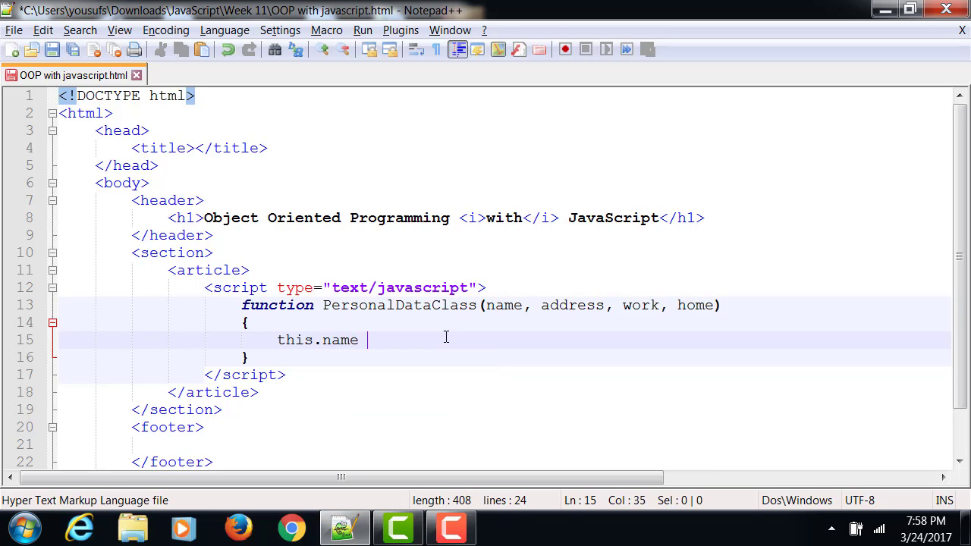
# Assign this.name, this.address, this.work and this.home from the matching parameters in the constructor body
pyautogui.write('= name;')
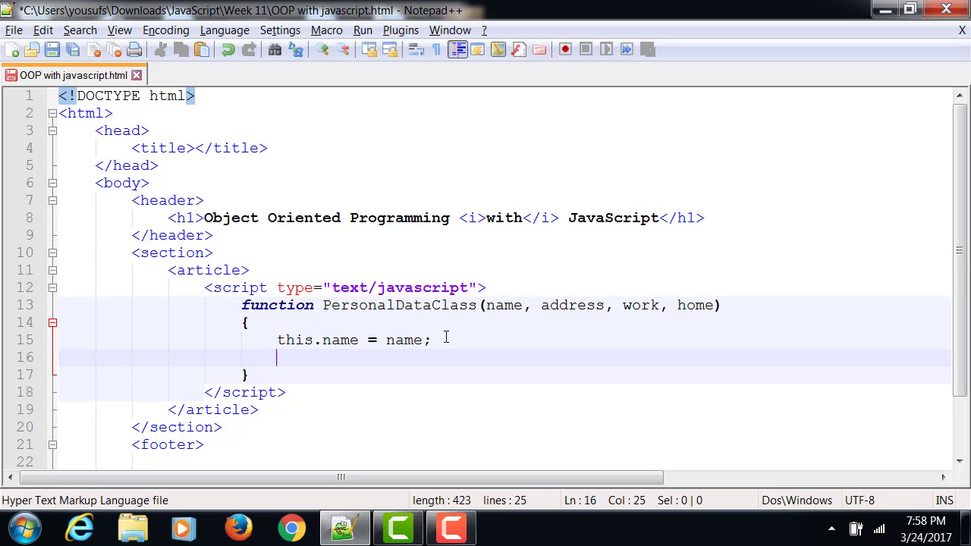
pyautogui.write('this')
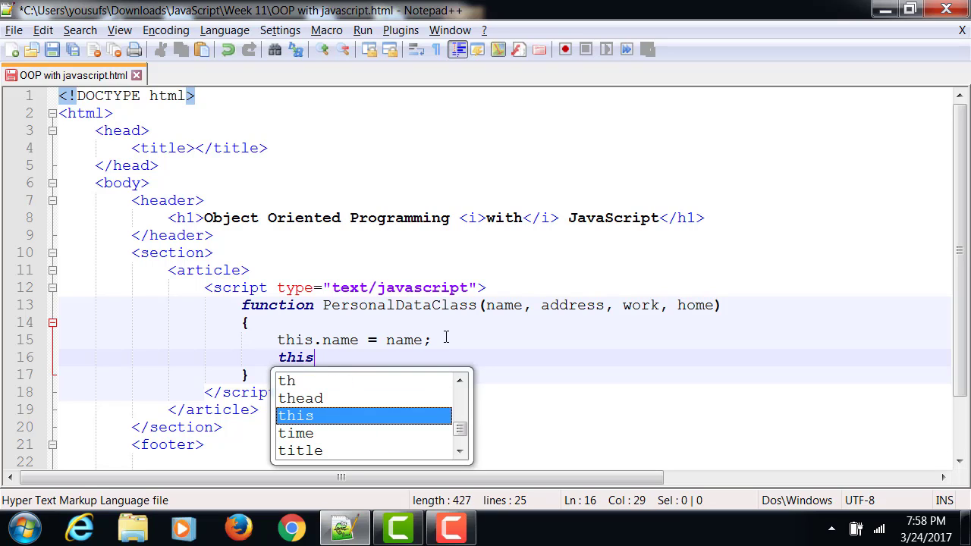
pyautogui.write('.')
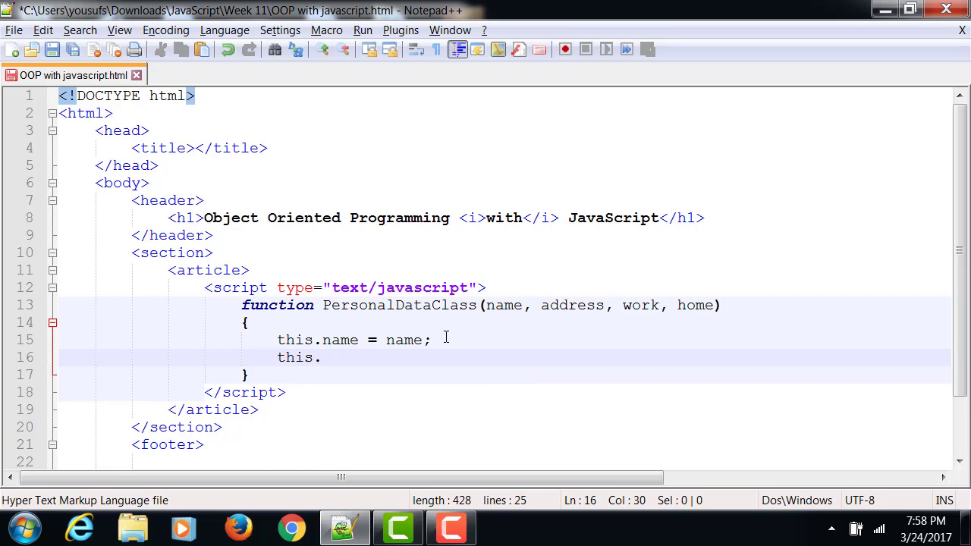
pyautogui.write('da')
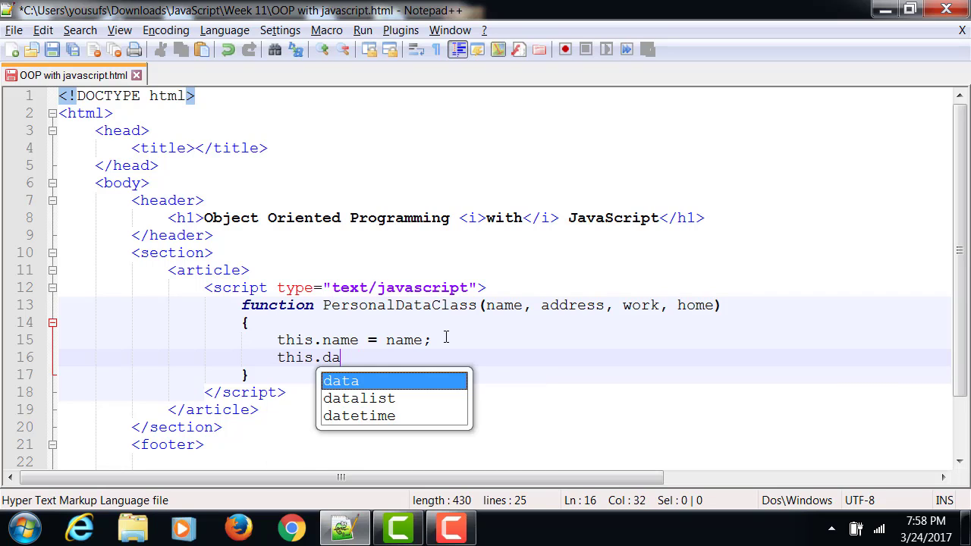
pyautogui.write('ddress = address;')
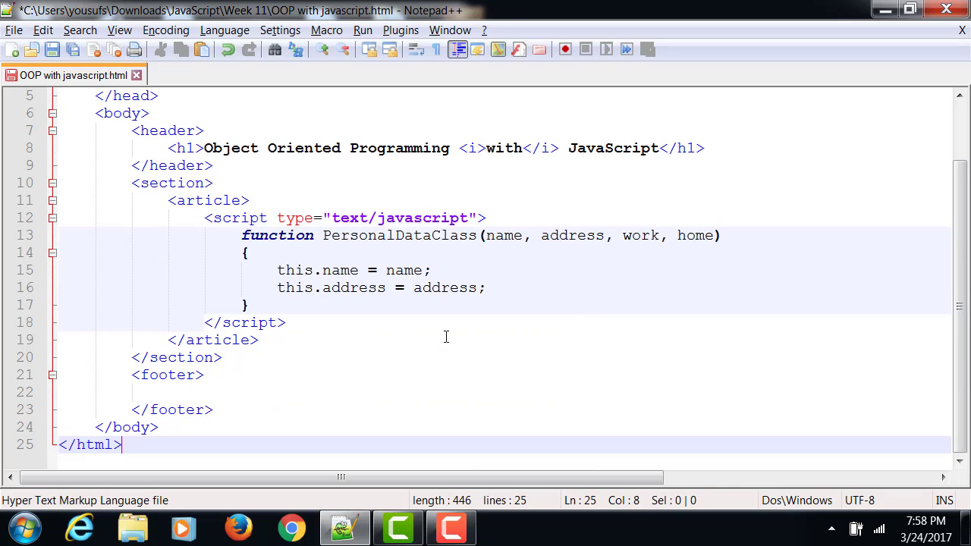
pyautogui.write('t')
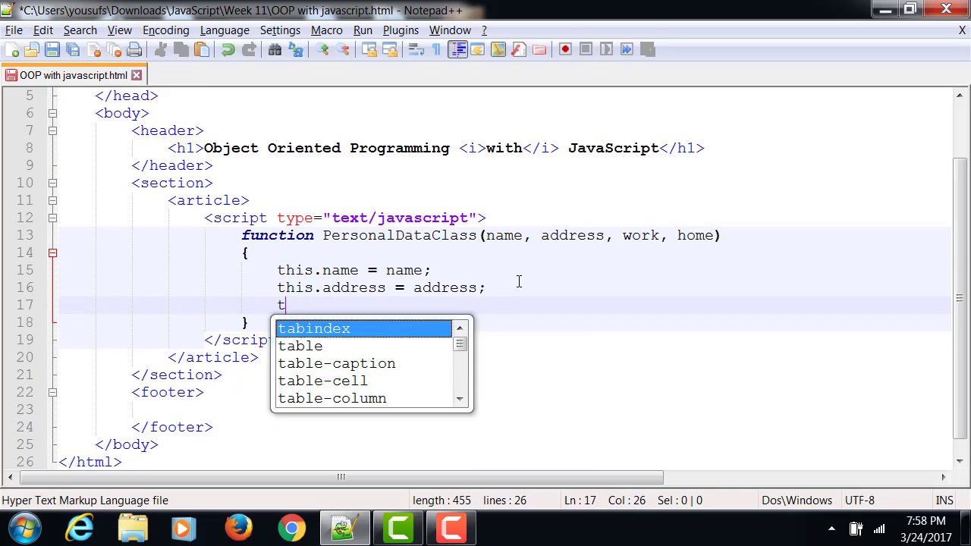
pyautogui.write('his.wo')
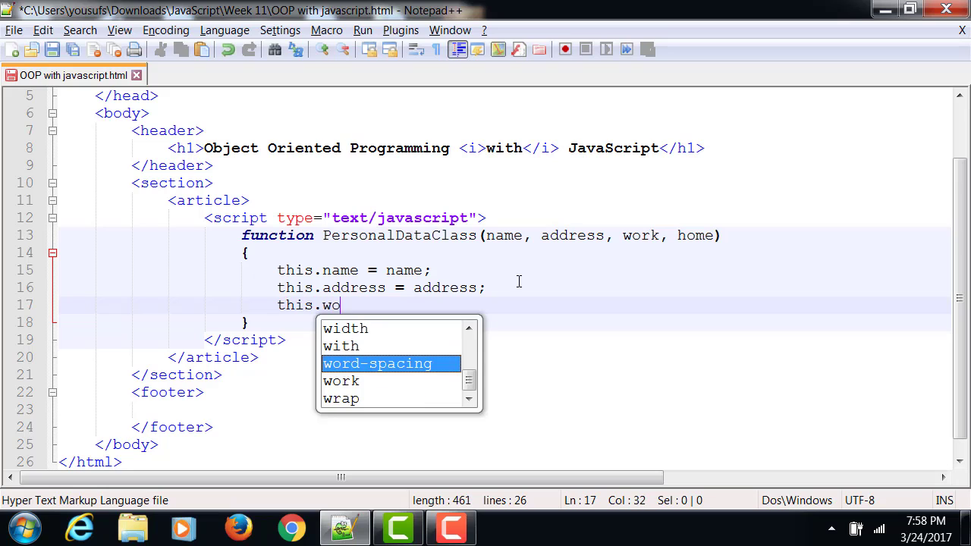
pyautogui.write('r')
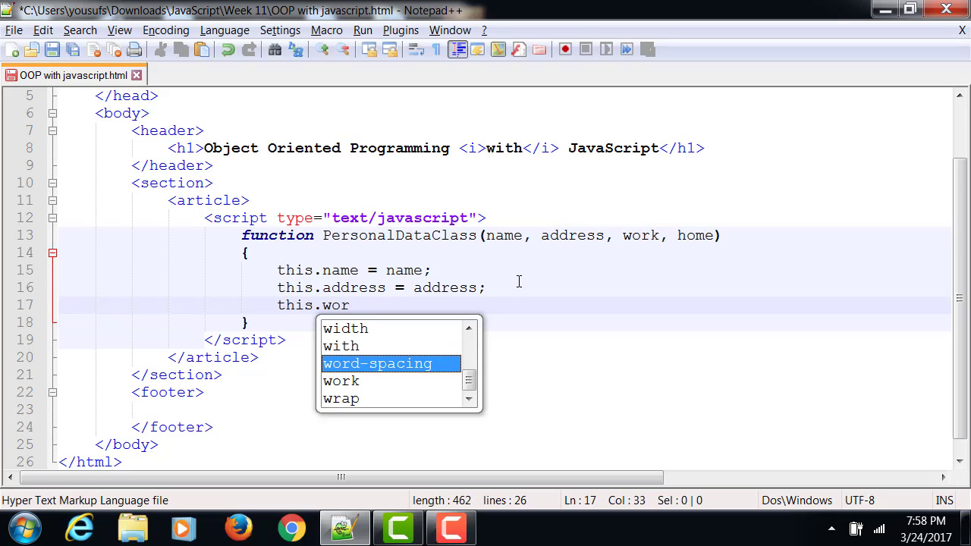
pyautogui.write('k = work;')
pyautogui.write('this.home = h')
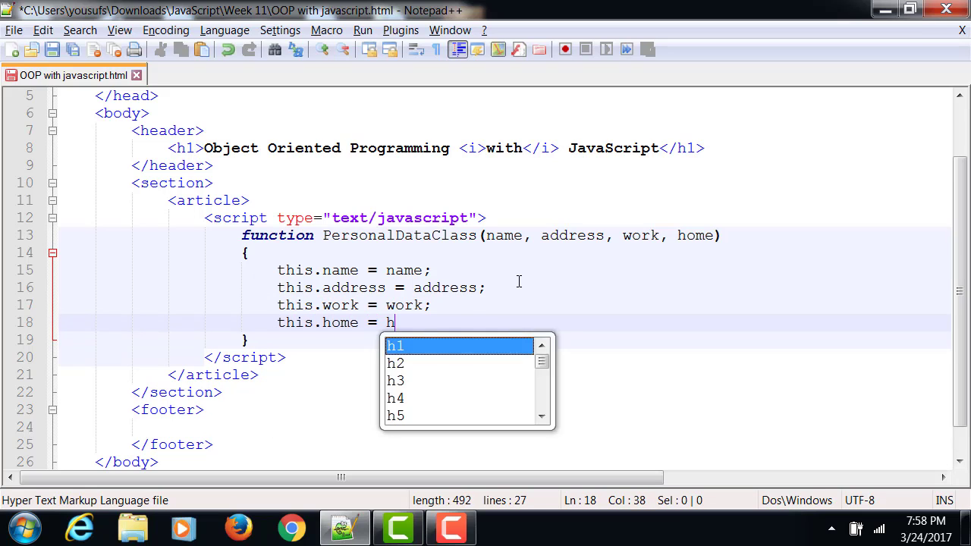
pyautogui.write('ome;')
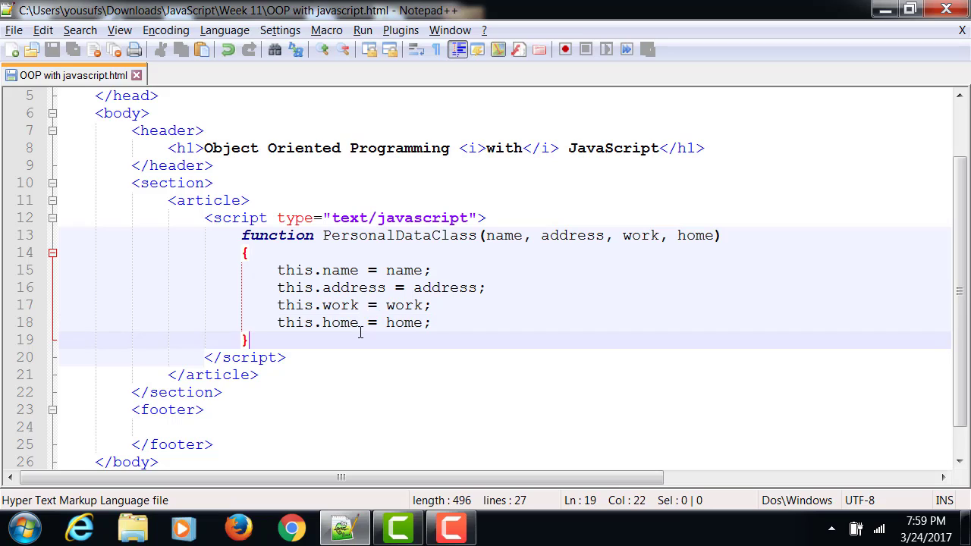
# Add var personalObject = new PersonalDataClass(); on a new line below the constructor
pyautogui.press('Enter')
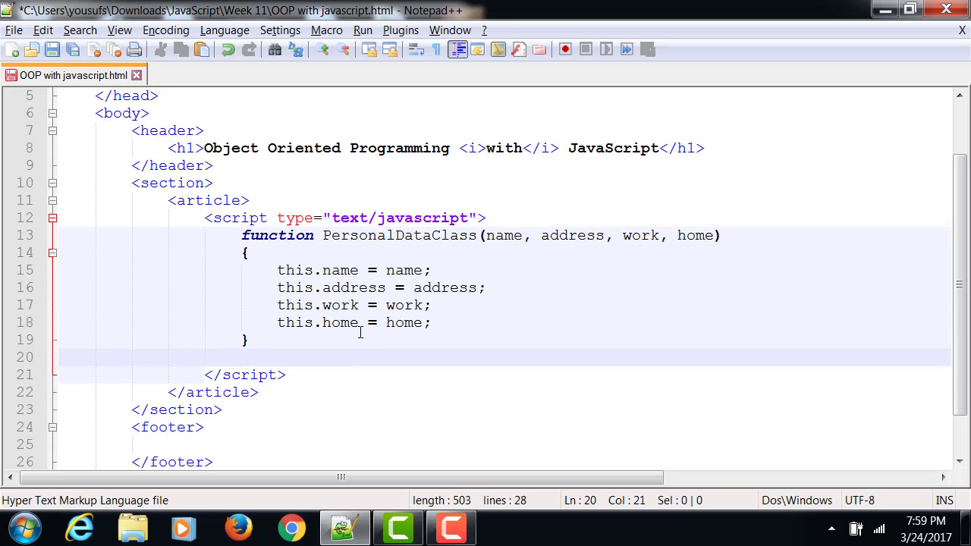
pyautogui.write('var')
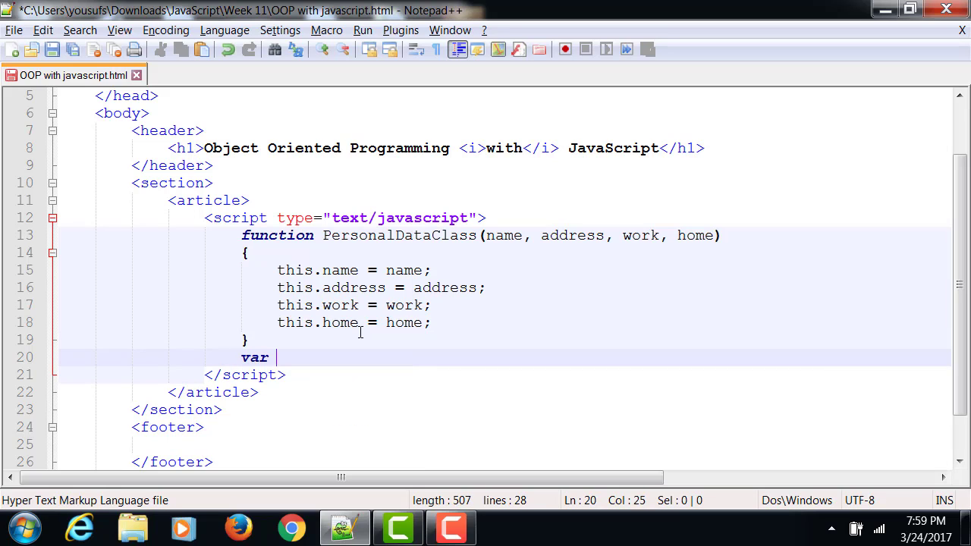
pyautogui.write('personal')
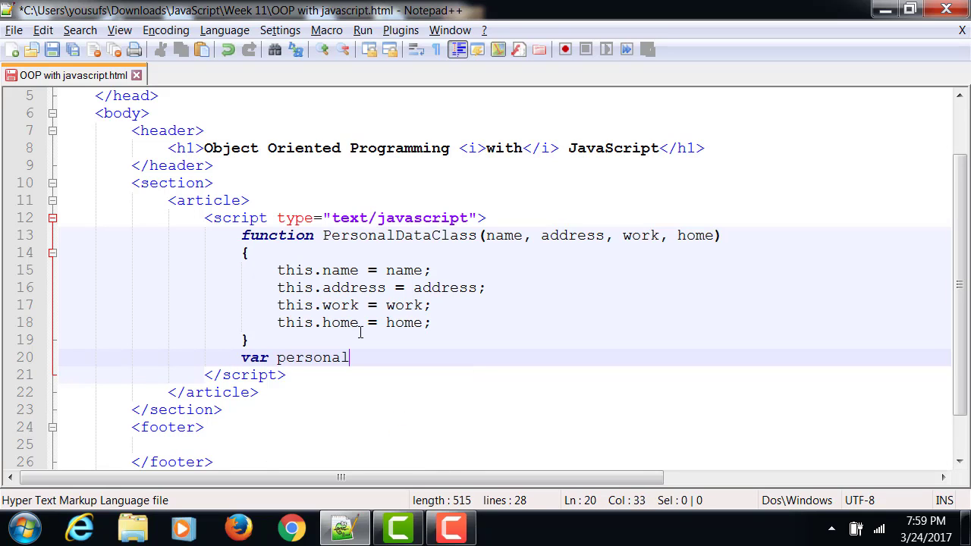
pyautogui.write('Object = n')
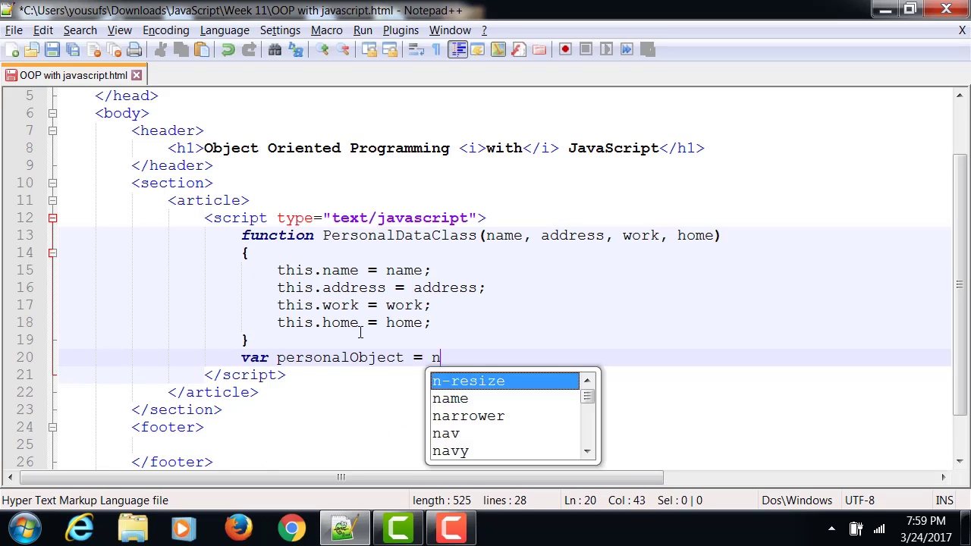
pyautogui.write('ew PersonalDataClass')
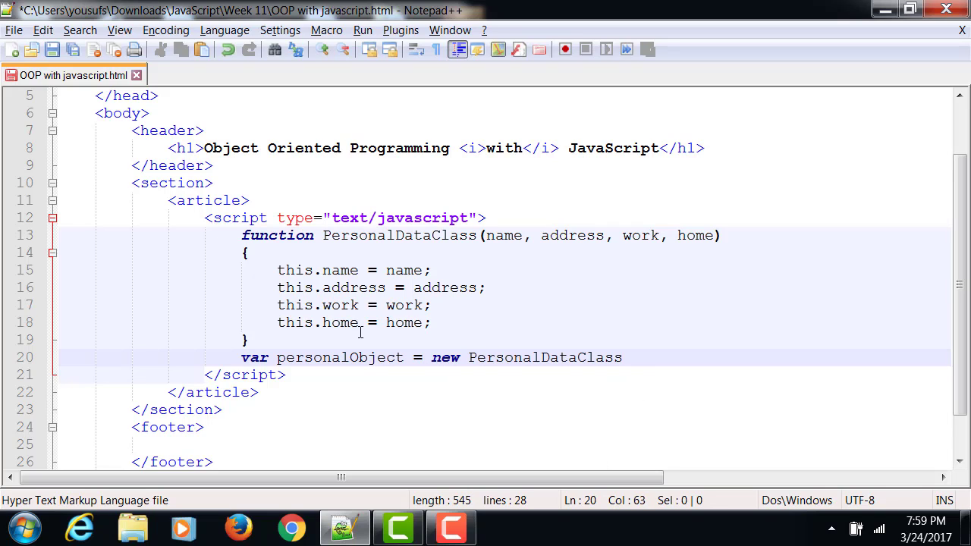
pyautogui.write('();')
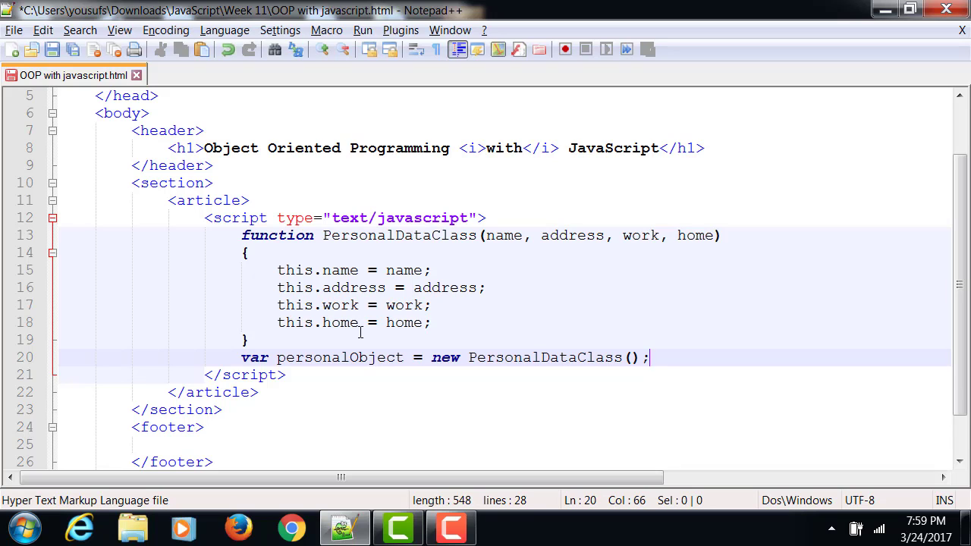
pyautogui.click(250, 339)
pyautogui.write('n')
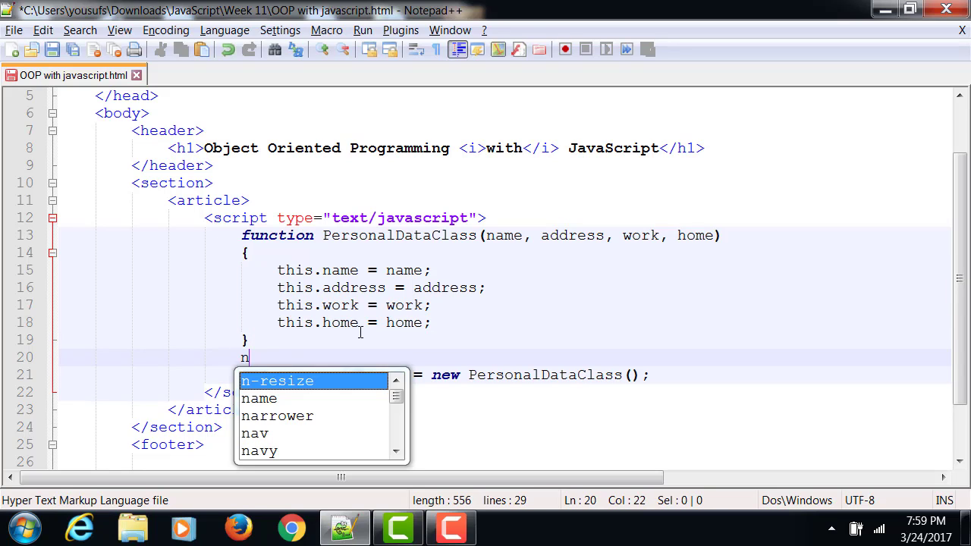
# Define n = "Saad" and start the a address string variable above the personalObject line
pyautogui.write('= "Saad"')
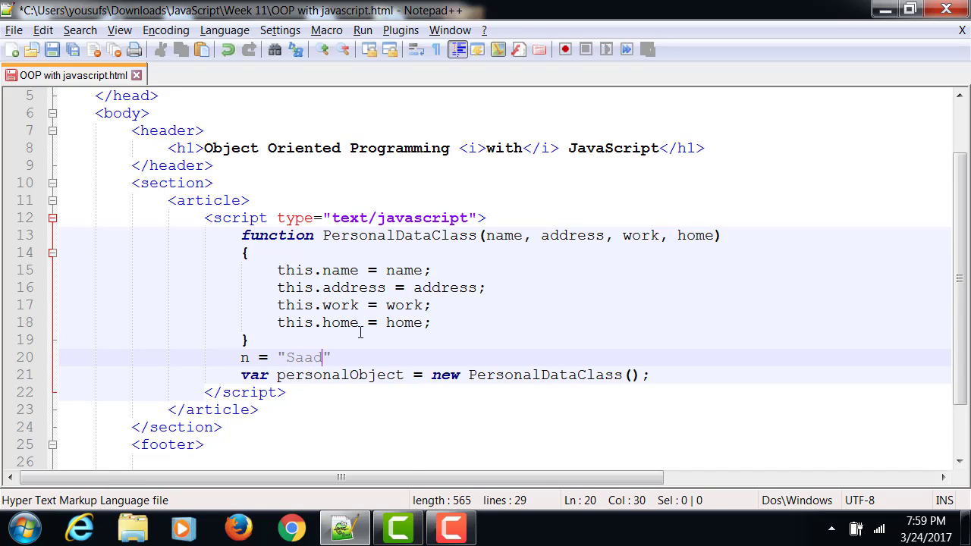
pyautogui.write('";')
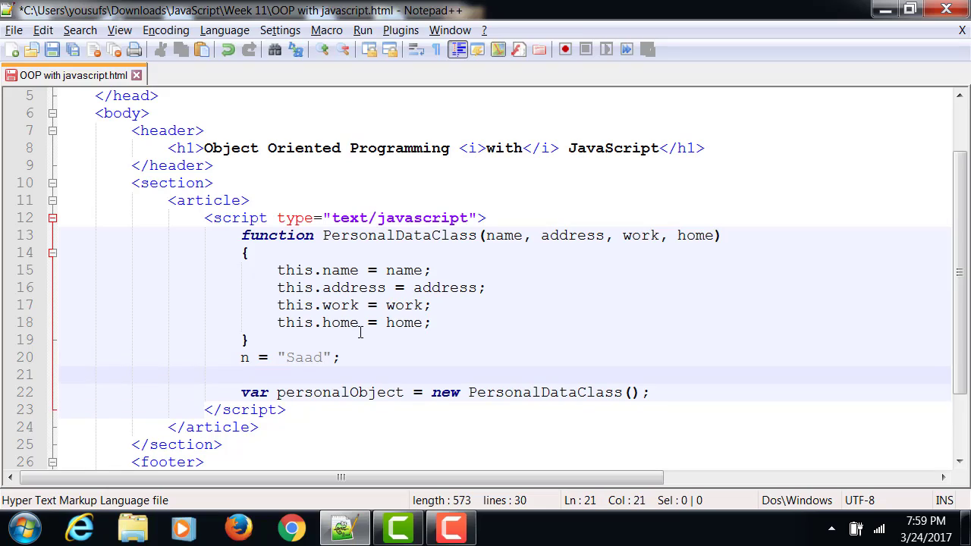
pyautogui.write('a = ""')
pyautogui.write('h = "905-900-0000";')
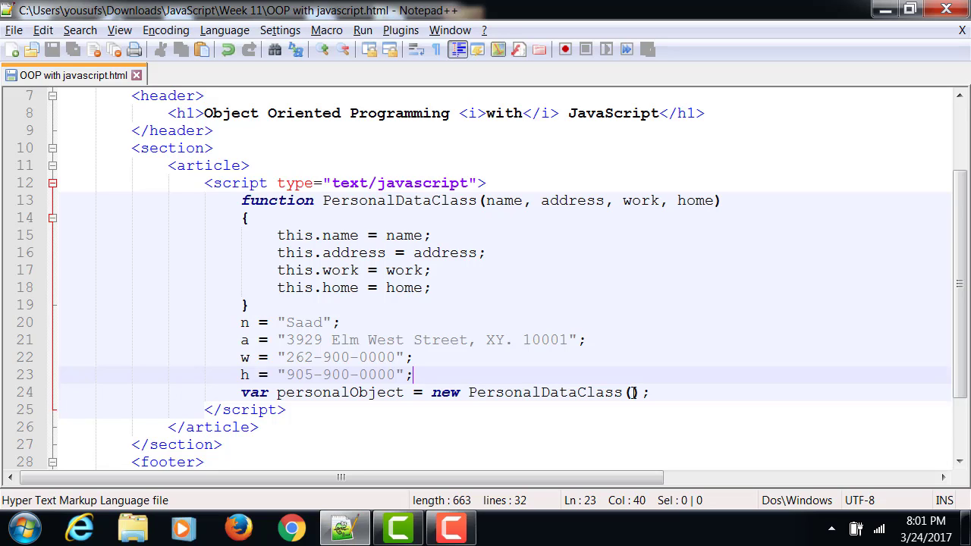
# Pass n, a, w, h as arguments in new PersonalDataClass(n,a,w,h)
pyautogui.write('n,')
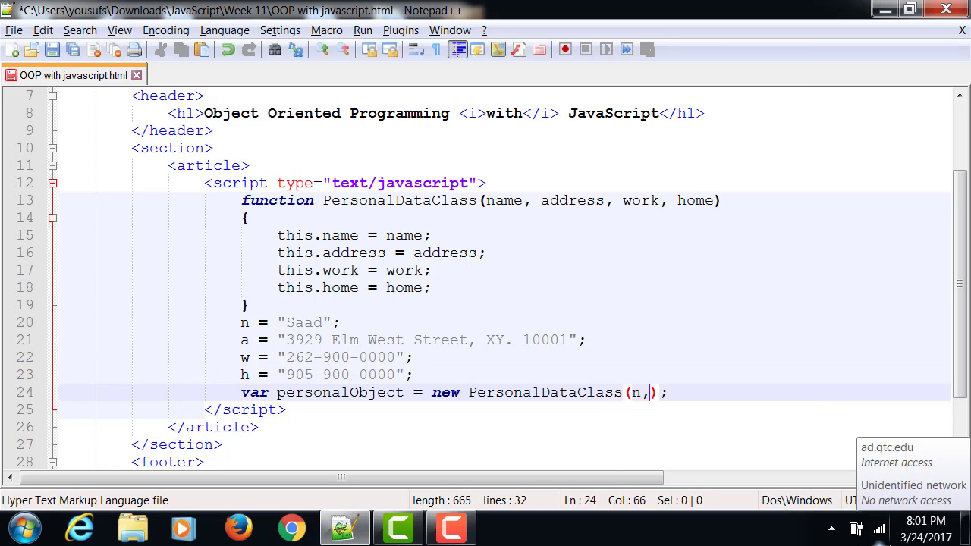
pyautogui.write('a,w,')
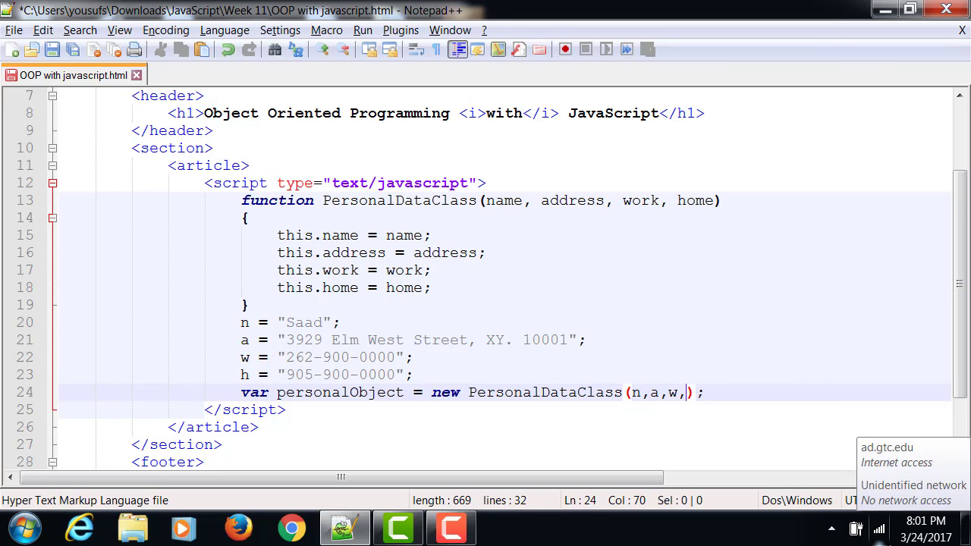
pyautogui.write('h')
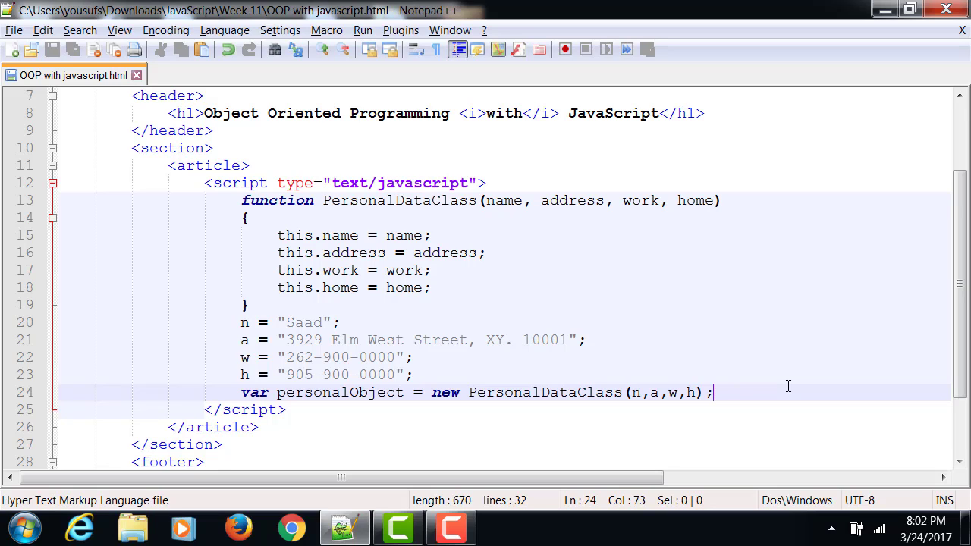
pyautogui.press('Enter')
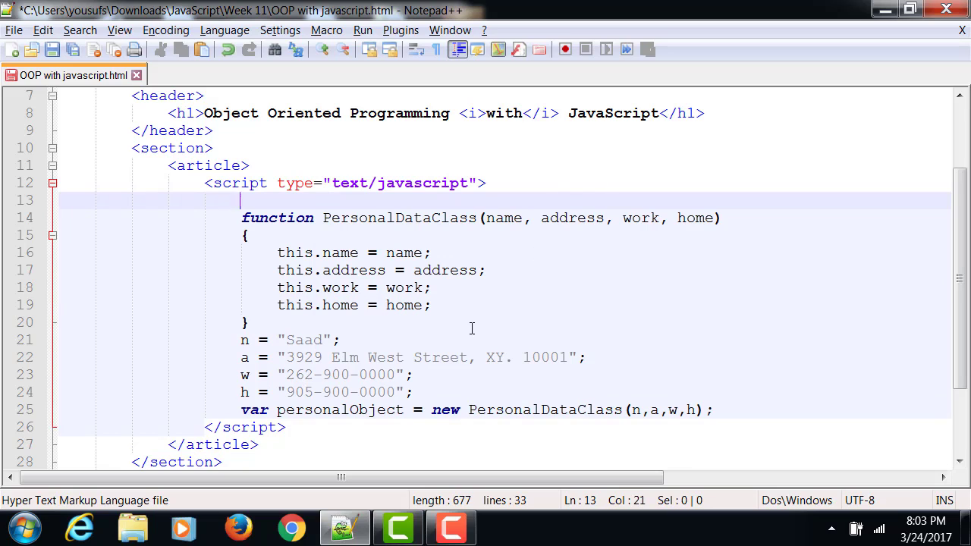
# Add this.disp = disp; to the constructor after this.home = home;
pyautogui.write('this.pc =')
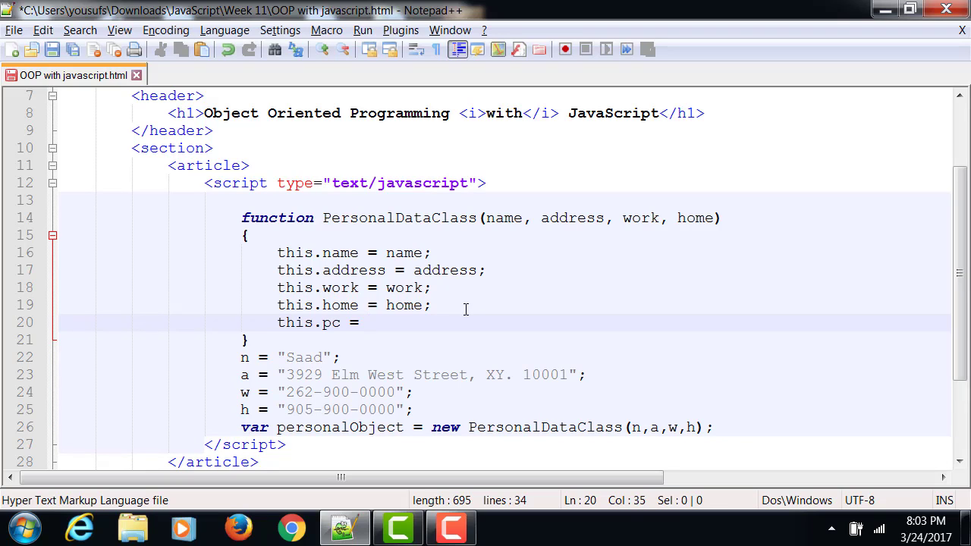
pyautogui.press('BackSpace')
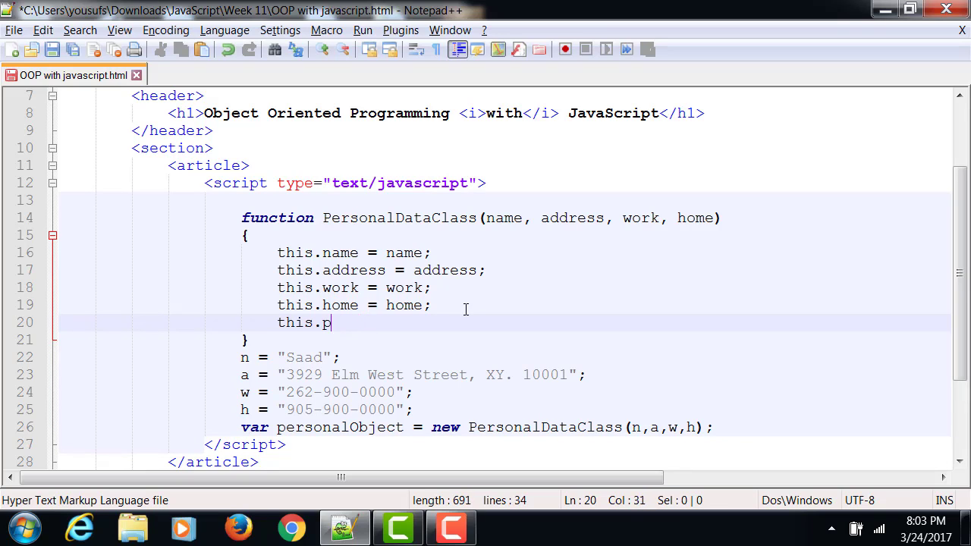
pyautogui.write('di')
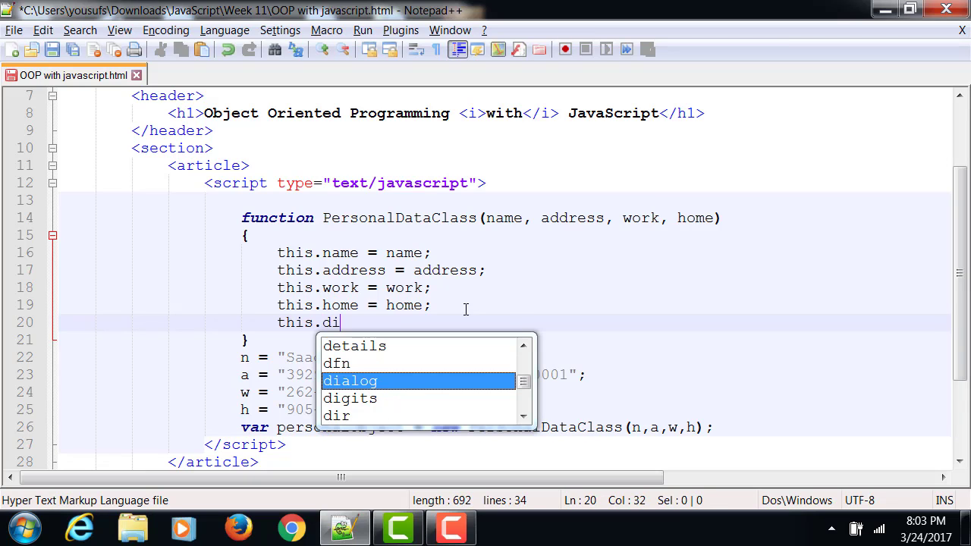
pyautogui.write('sp = d')
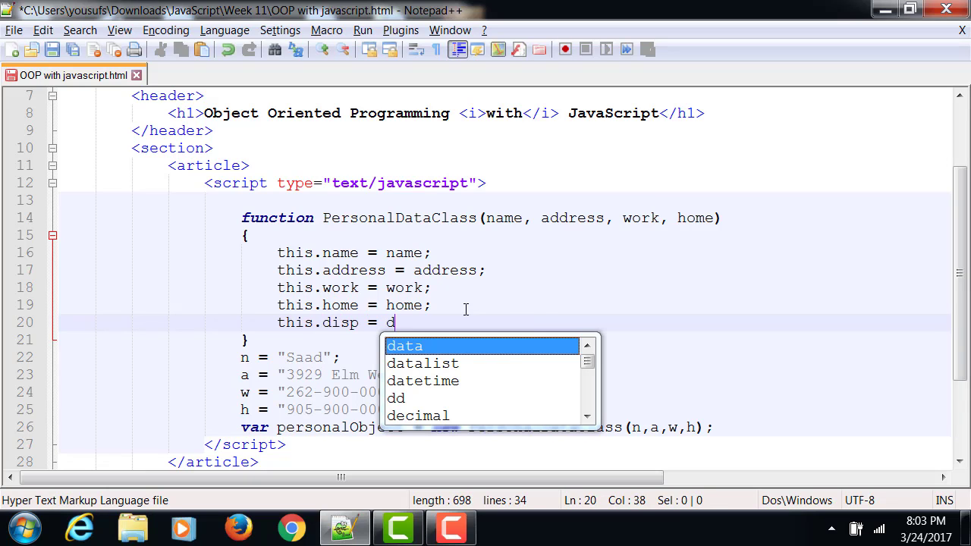
pyautogui.write('isp;')
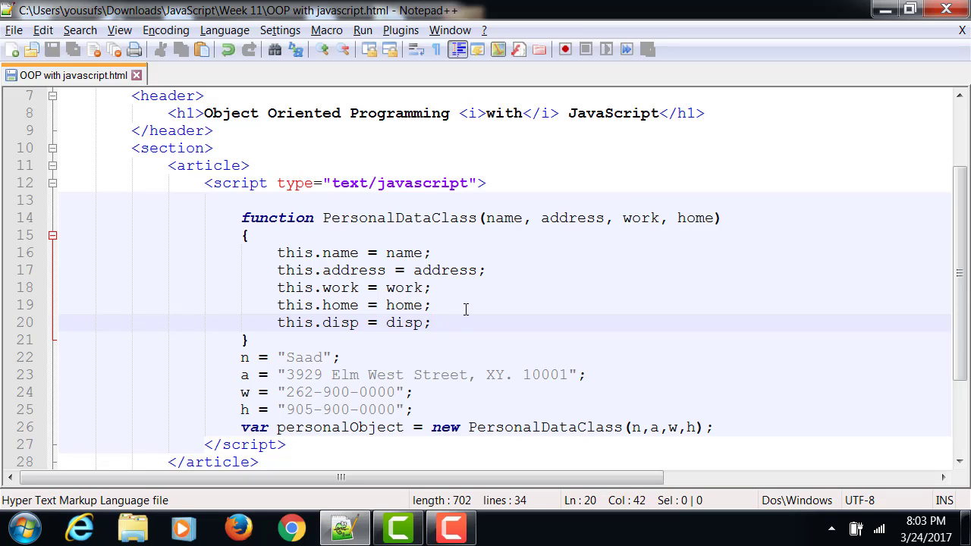
pyautogui.click(300, 200)
pyautogui.write('function disp(')
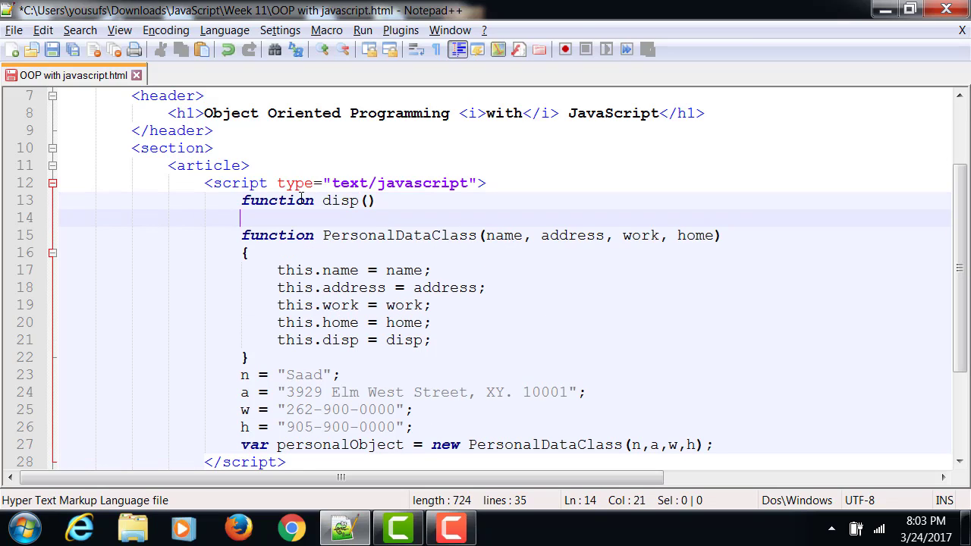
# Give function disp() an opening brace and an empty indented body line above the constructor
pyautogui.write('{')
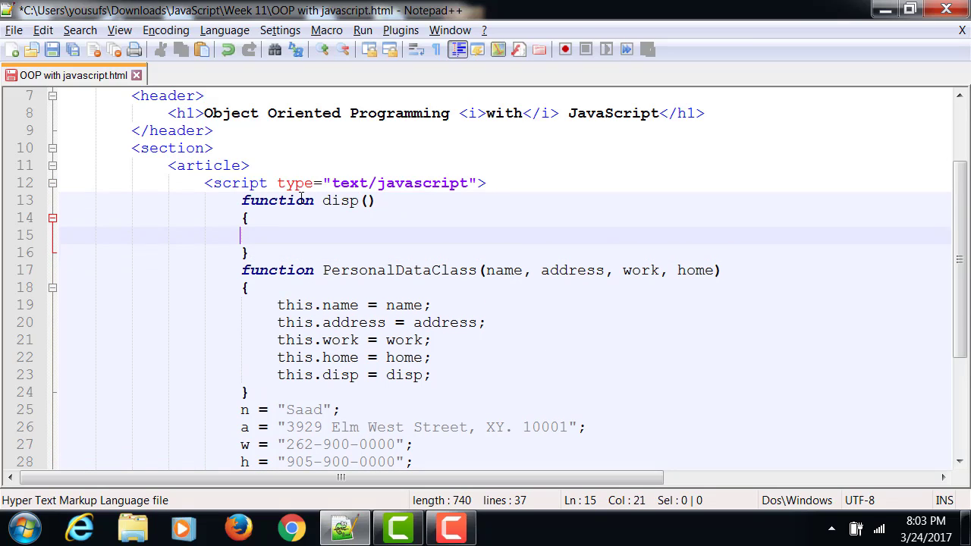
pyautogui.press('Tab')
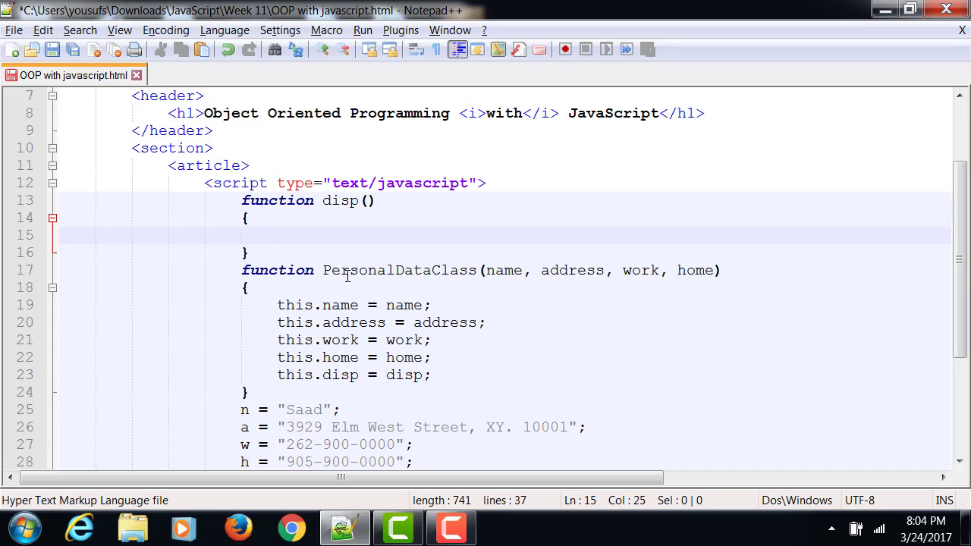
pyautogui.click(279, 233)
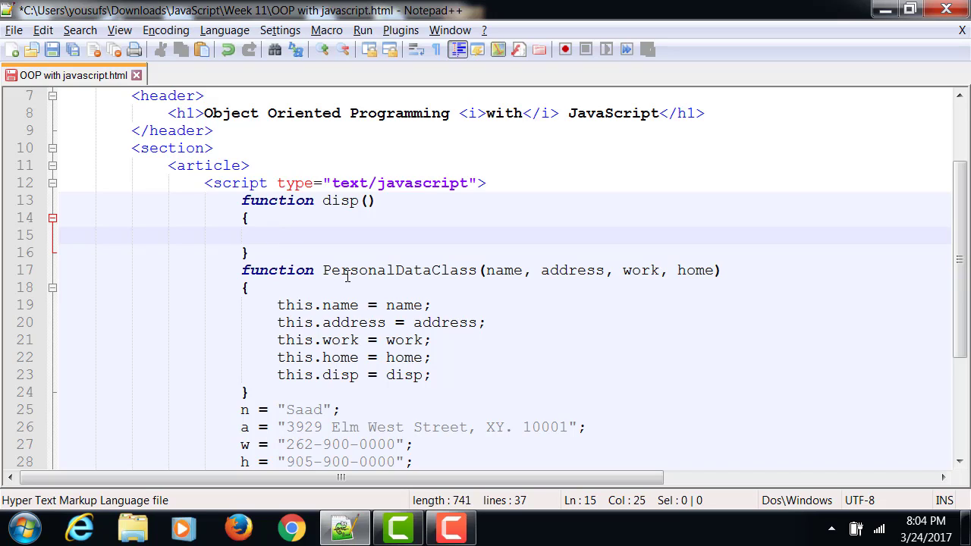
pyautogui.moveTo(343, 218)
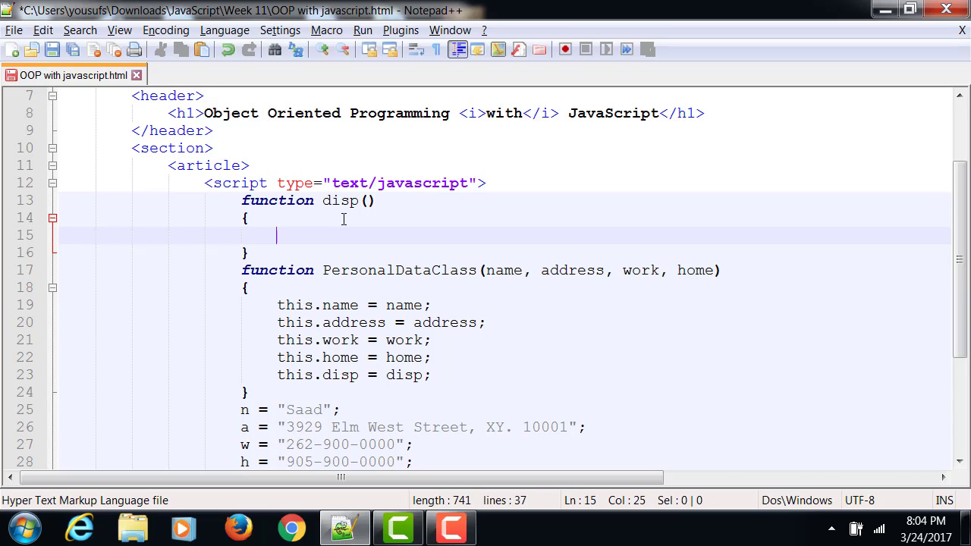
# Write line1 = "<b>Name:</b>" + this.name + "<br>"; style assignments inside disp and begin document.write
pyautogui.write('line1 =')
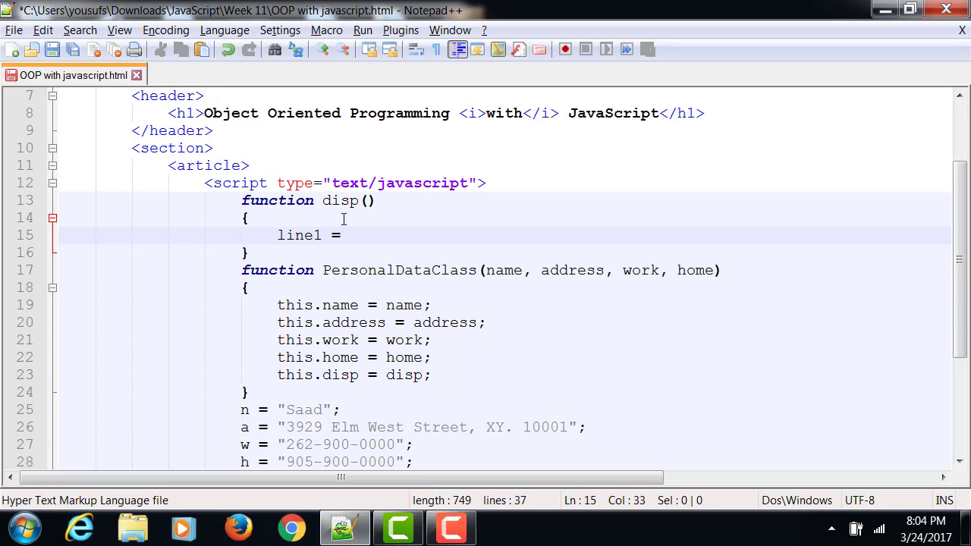
pyautogui.write('""')
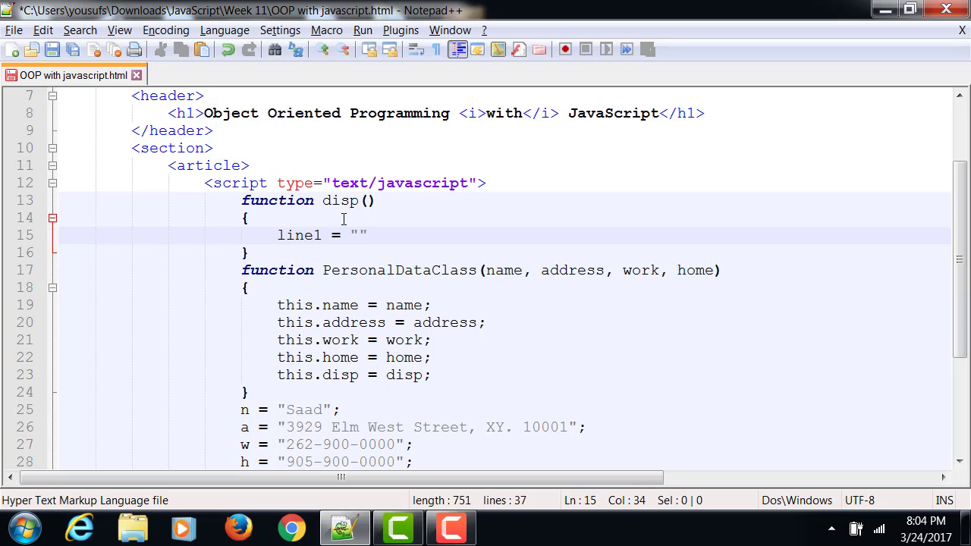
pyautogui.write('<b>Name:')
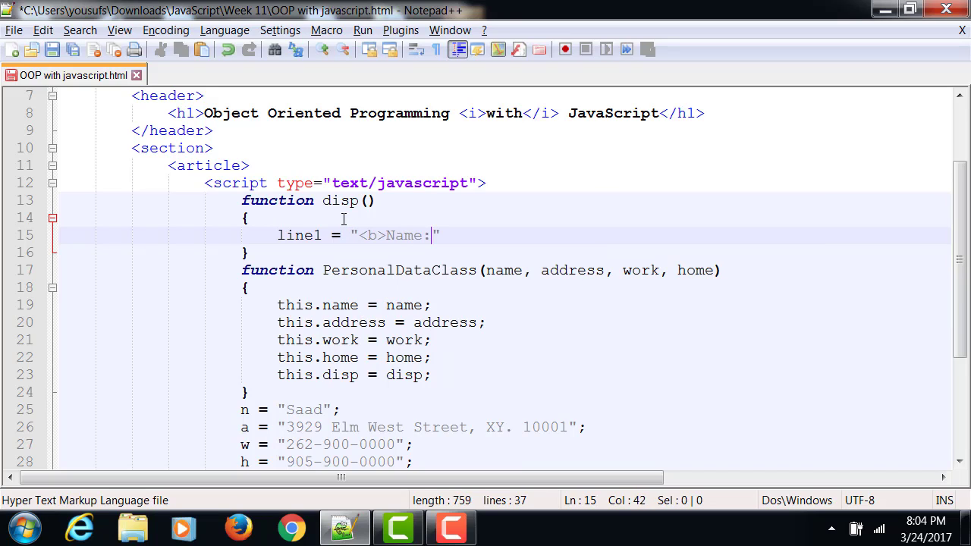
pyautogui.write('</b>')
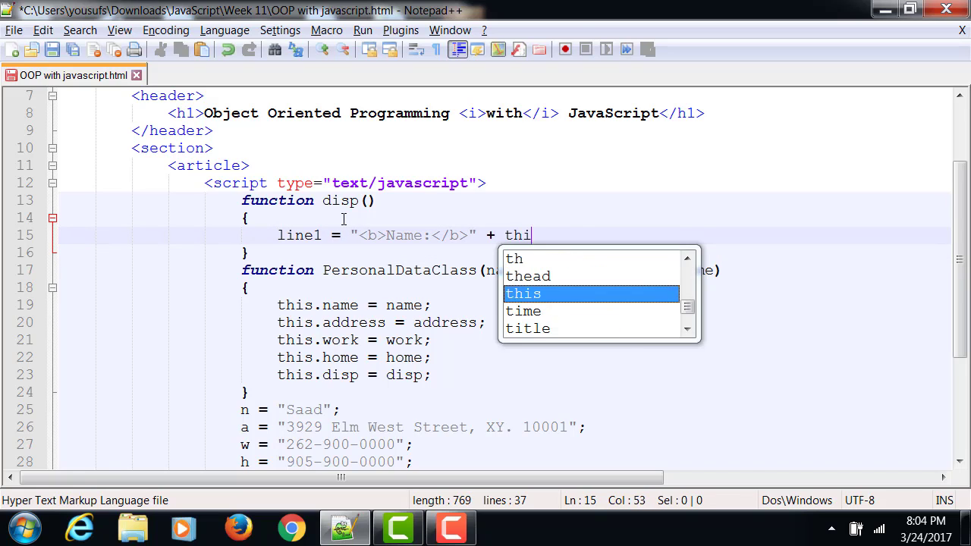
pyautogui.write('s.name + "')
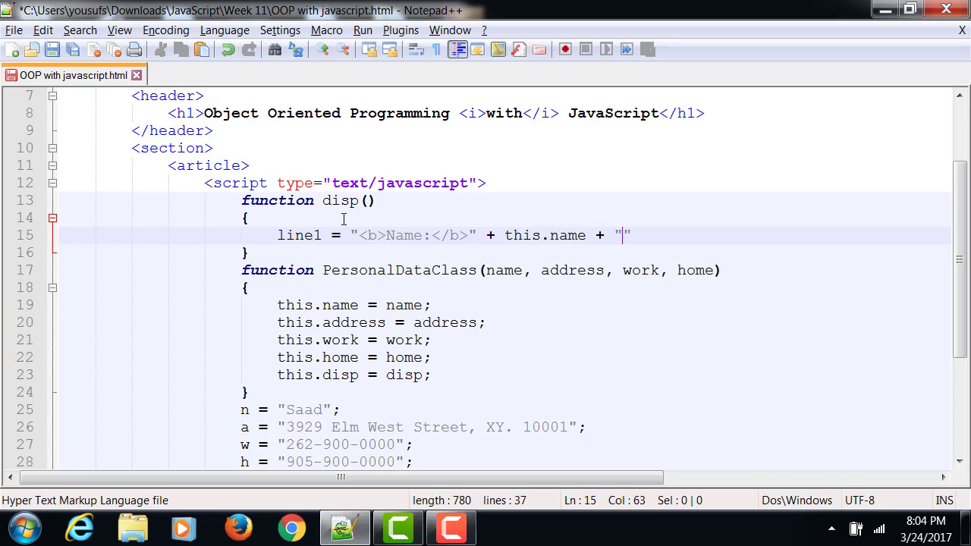
pyautogui.write('<br>')
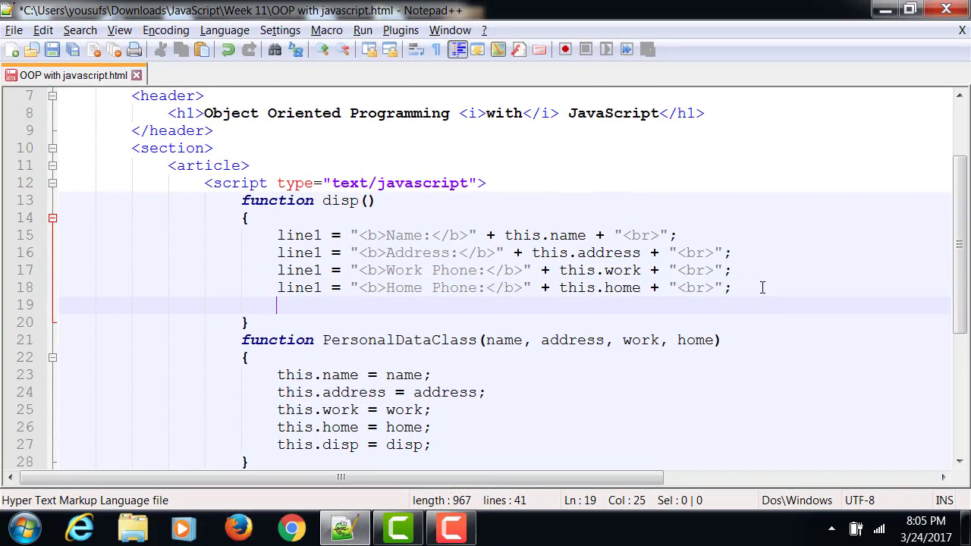
pyautogui.write('document.write(')
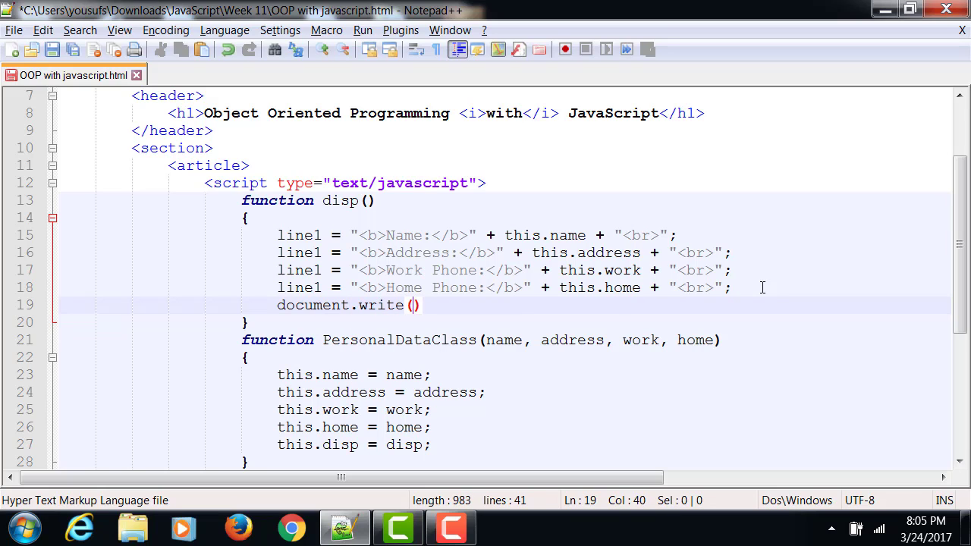
# Write document.write(line1, line2, line3, line4); followed by document.write("<hr>"); in disp
pyautogui.write('line1')
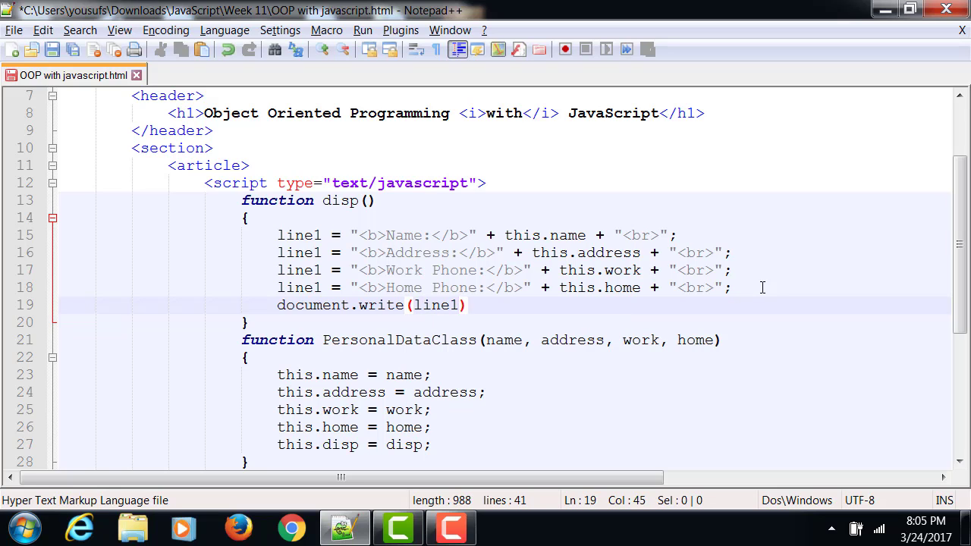
pyautogui.write(', line2, line3,')
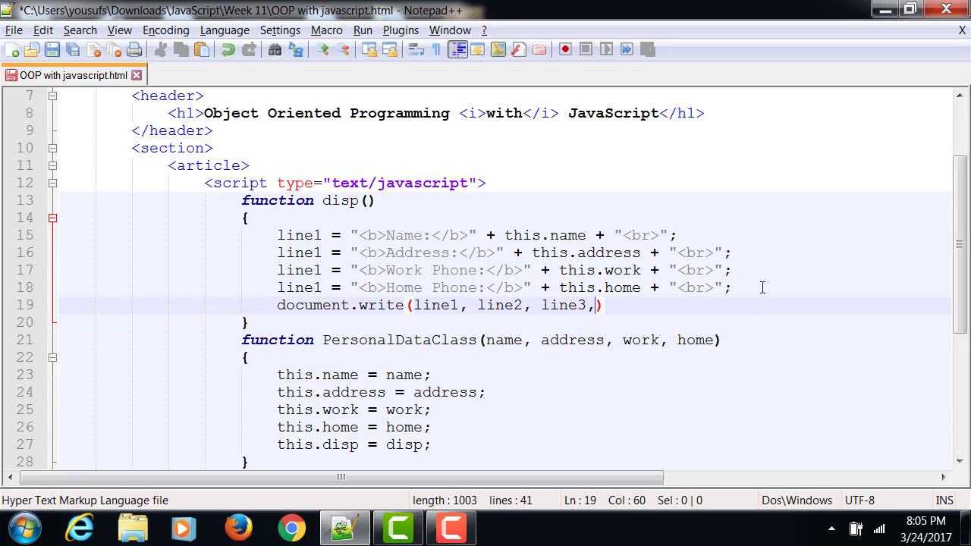
pyautogui.write('line4')
pyautogui.write('document.write("')
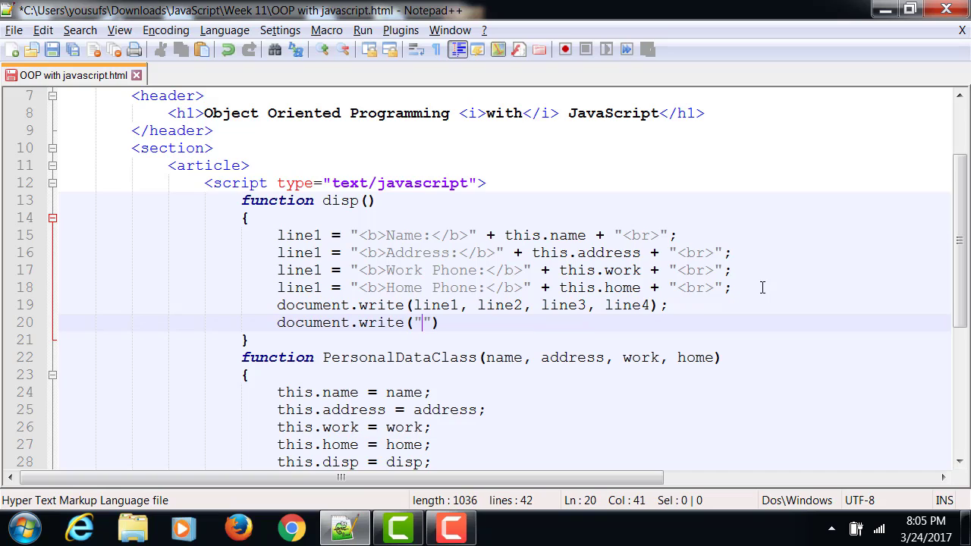
pyautogui.write('<')
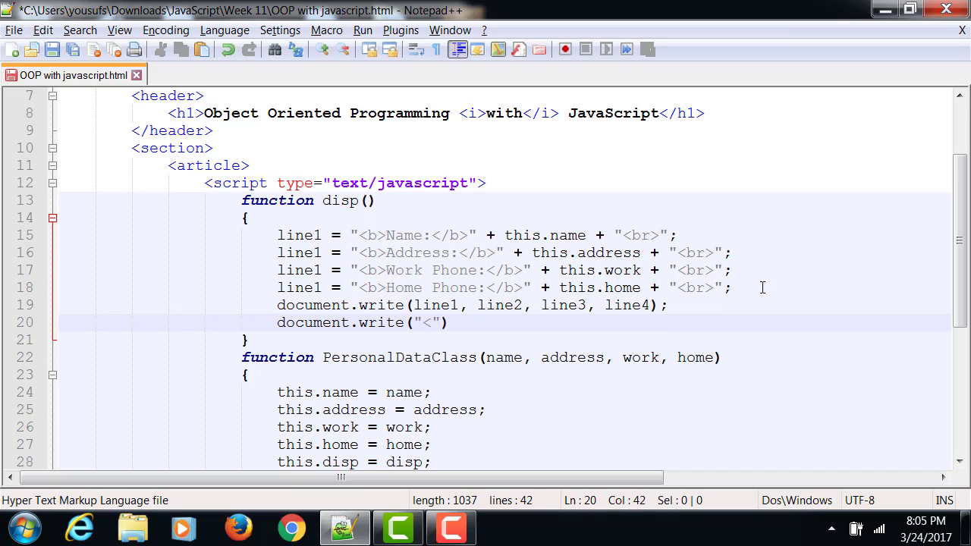
pyautogui.write('hr");')
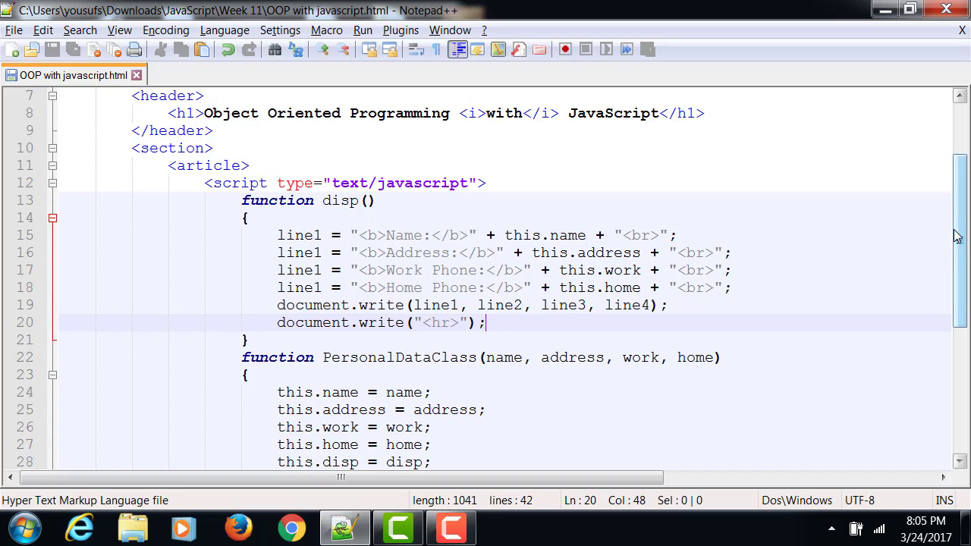
# Rename the duplicated line1 variables to line2, line3 and line4
pyautogui.click(320, 252)
pyautogui.write('2')
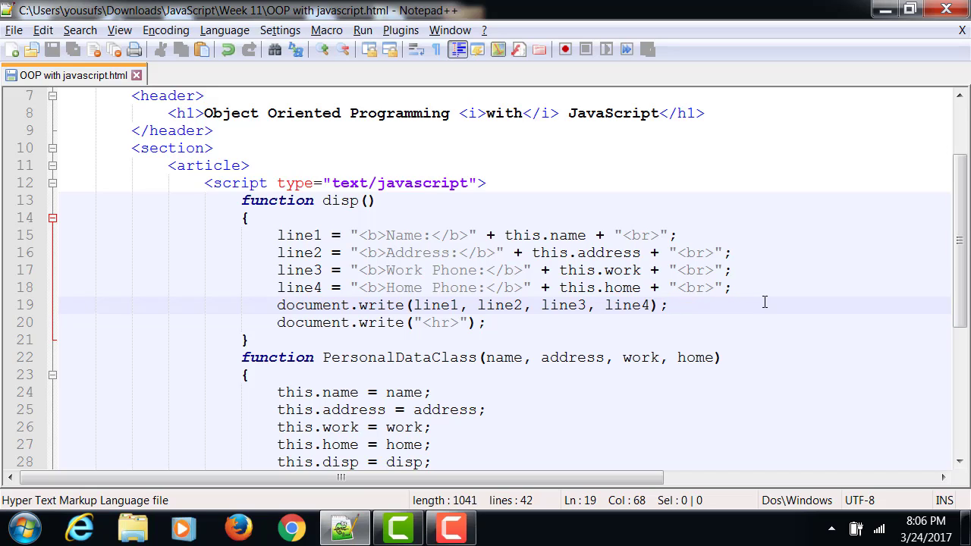
pyautogui.click(667, 305)
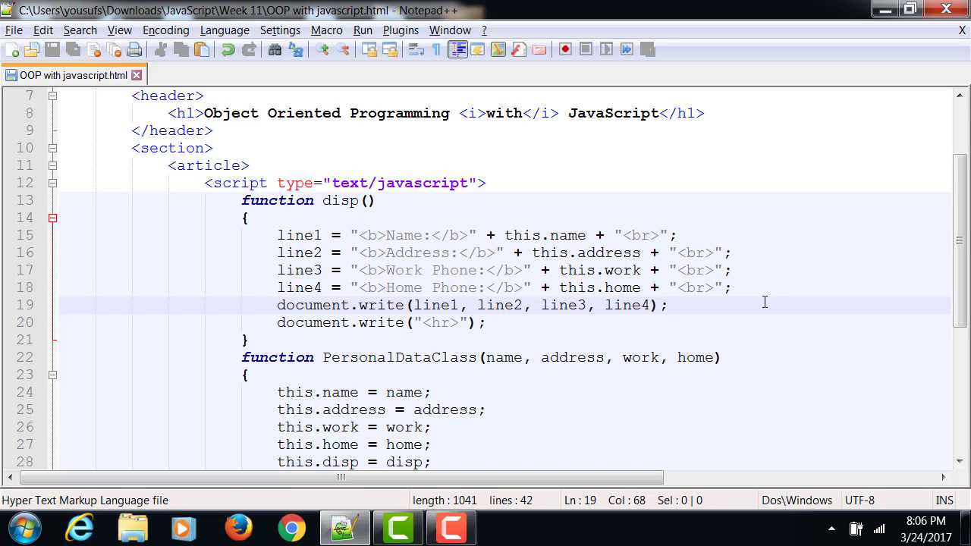
pyautogui.click(361, 30)
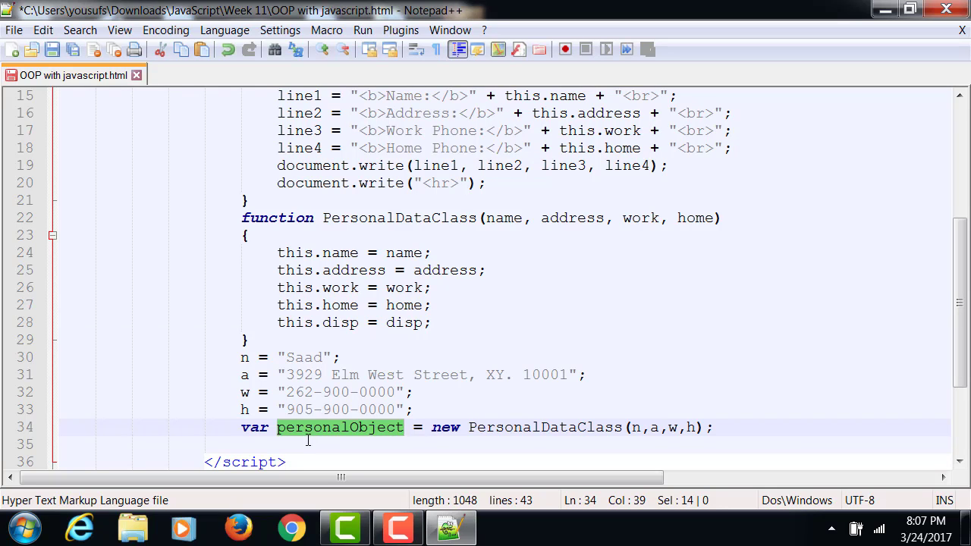
# Add the call personalObject.disp(); after the object creation and save the file
pyautogui.write('personalObject.')
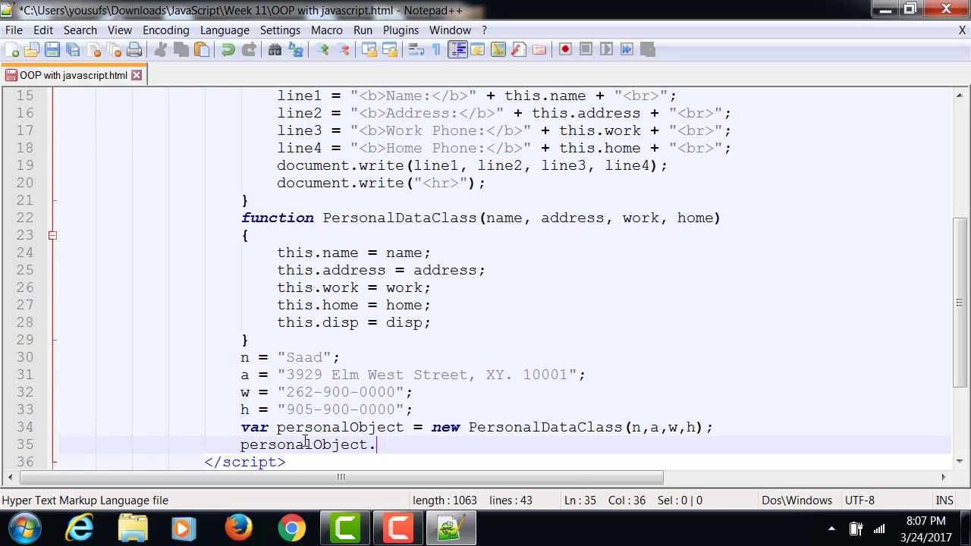
pyautogui.write('disp();')
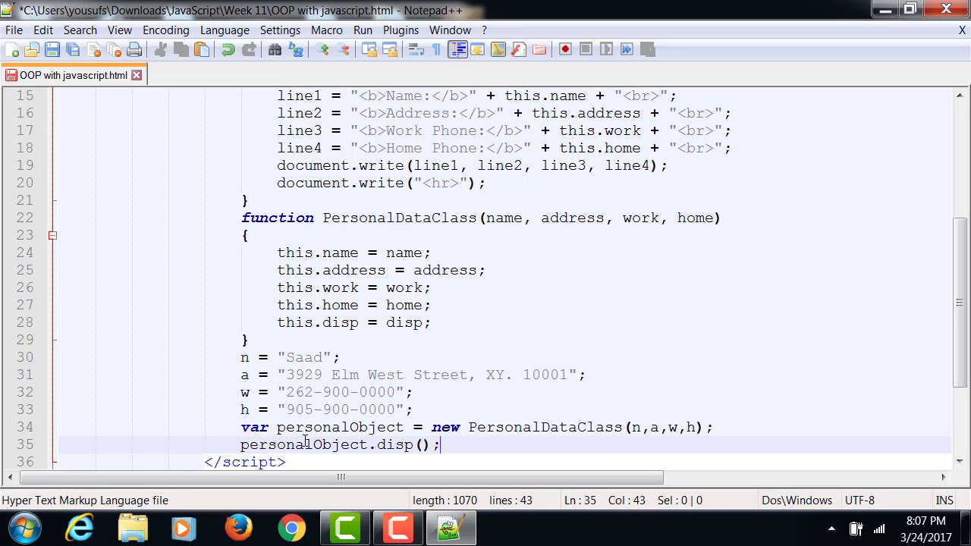
pyautogui.press('Ctrl+s')
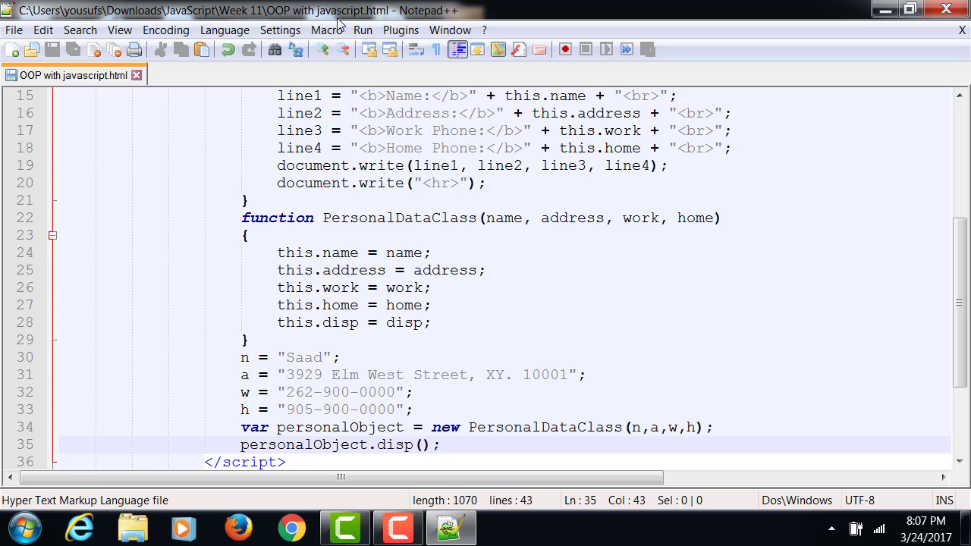
# Launch the saved page in Chrome from the Run menu to preview the output
pyautogui.click(363, 30)
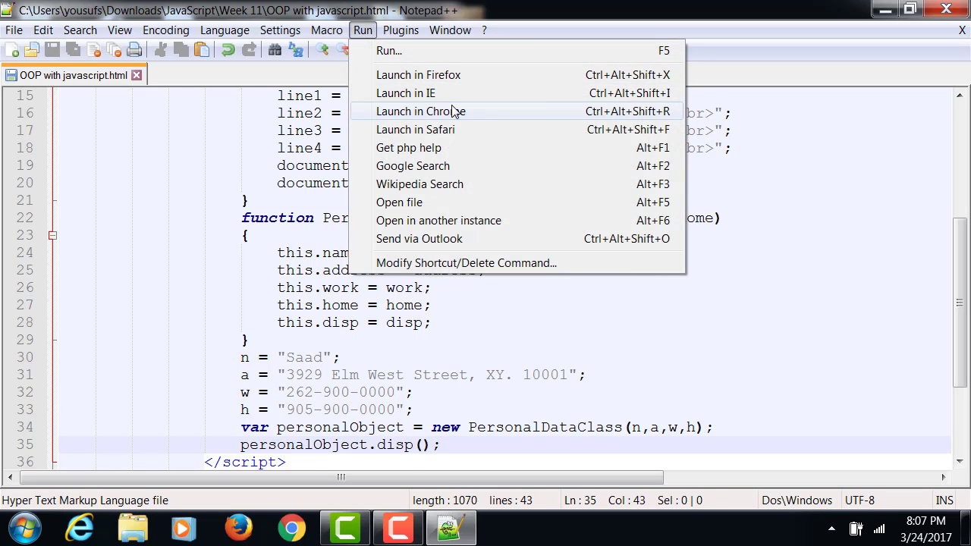
pyautogui.click(420, 112)
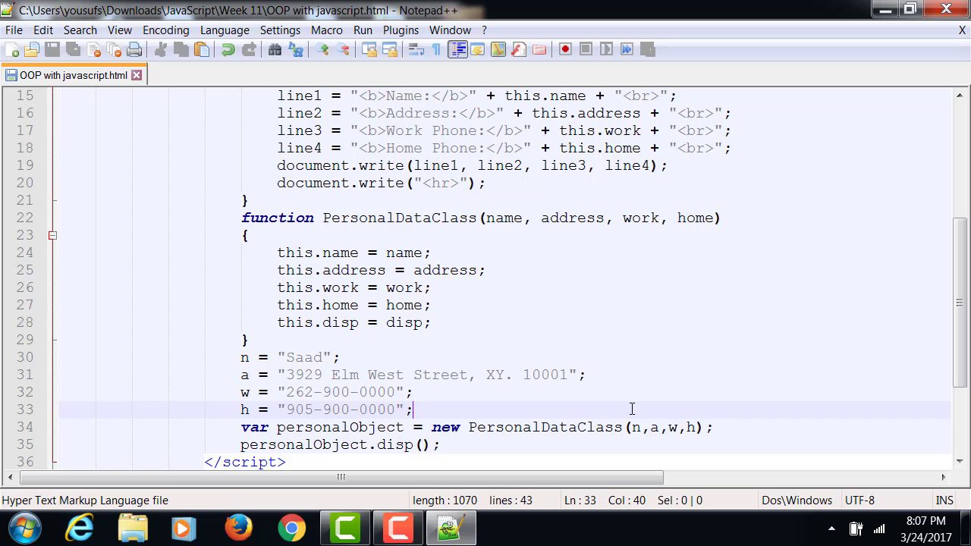
pyautogui.moveTo(367, 392)
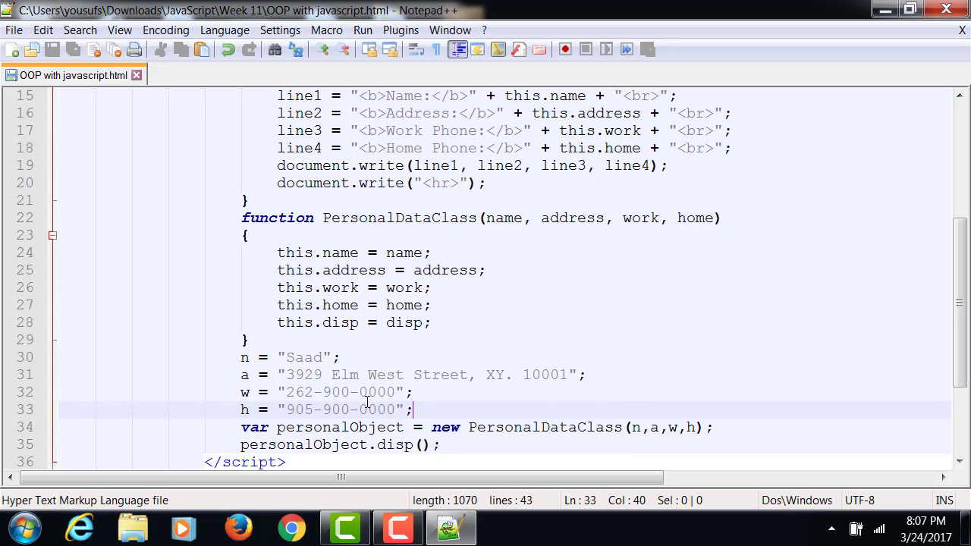
pyautogui.doubleClick(296, 427)
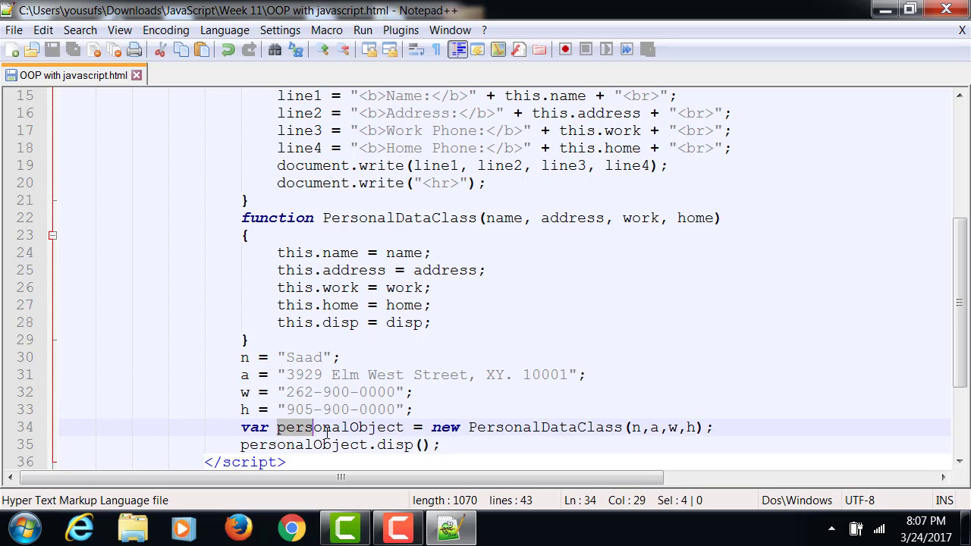
pyautogui.doubleClick(334, 427)
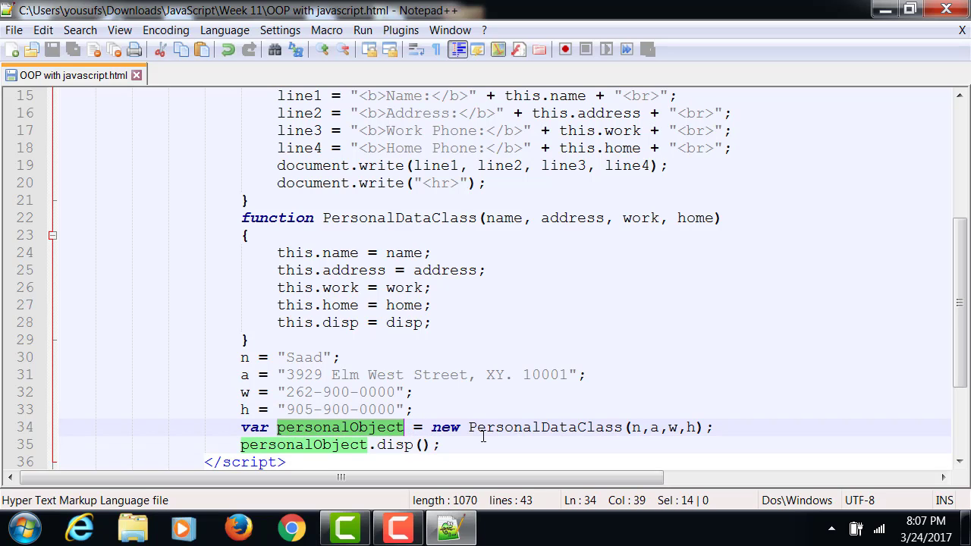
pyautogui.click(486, 427)
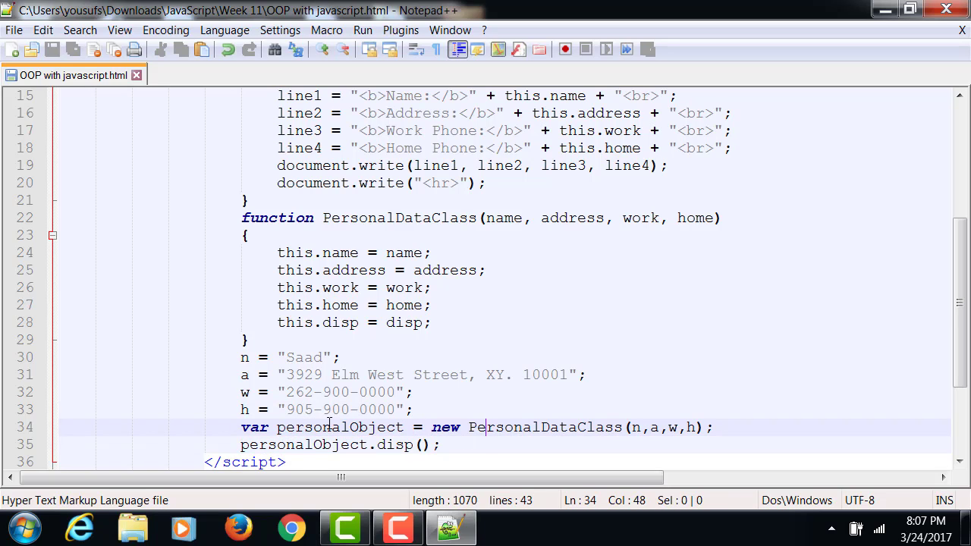